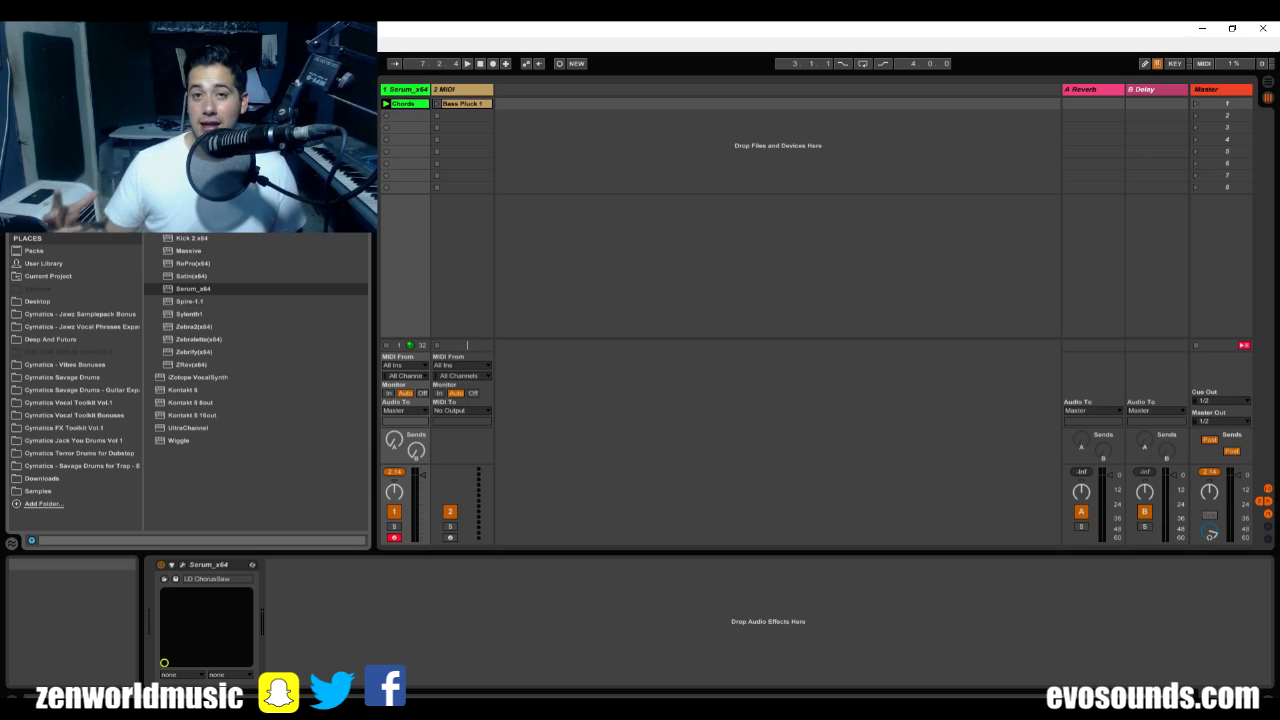
{"action": "mouse_move", "coordinate": [328, 486]}
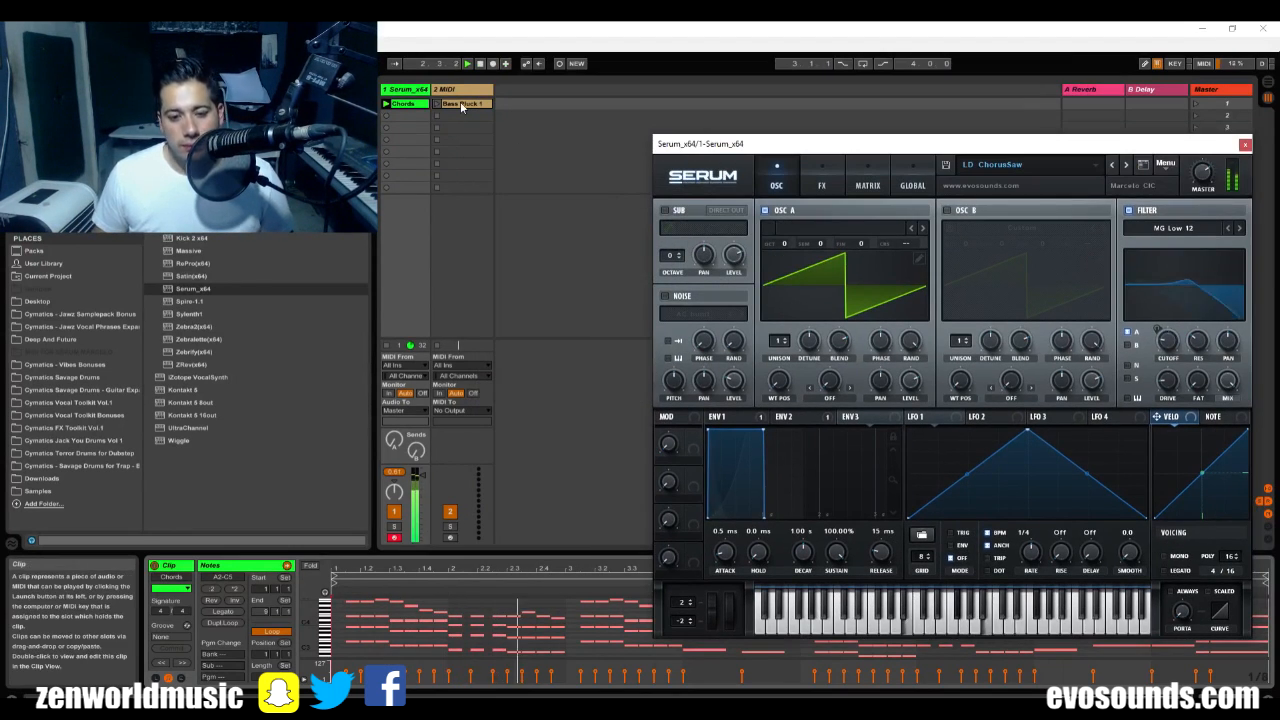
Step: Load the LD Festival Chords preset from EVO Presets into Serum and show its FX page
{"action": "left_click", "coordinate": [1244, 144]}
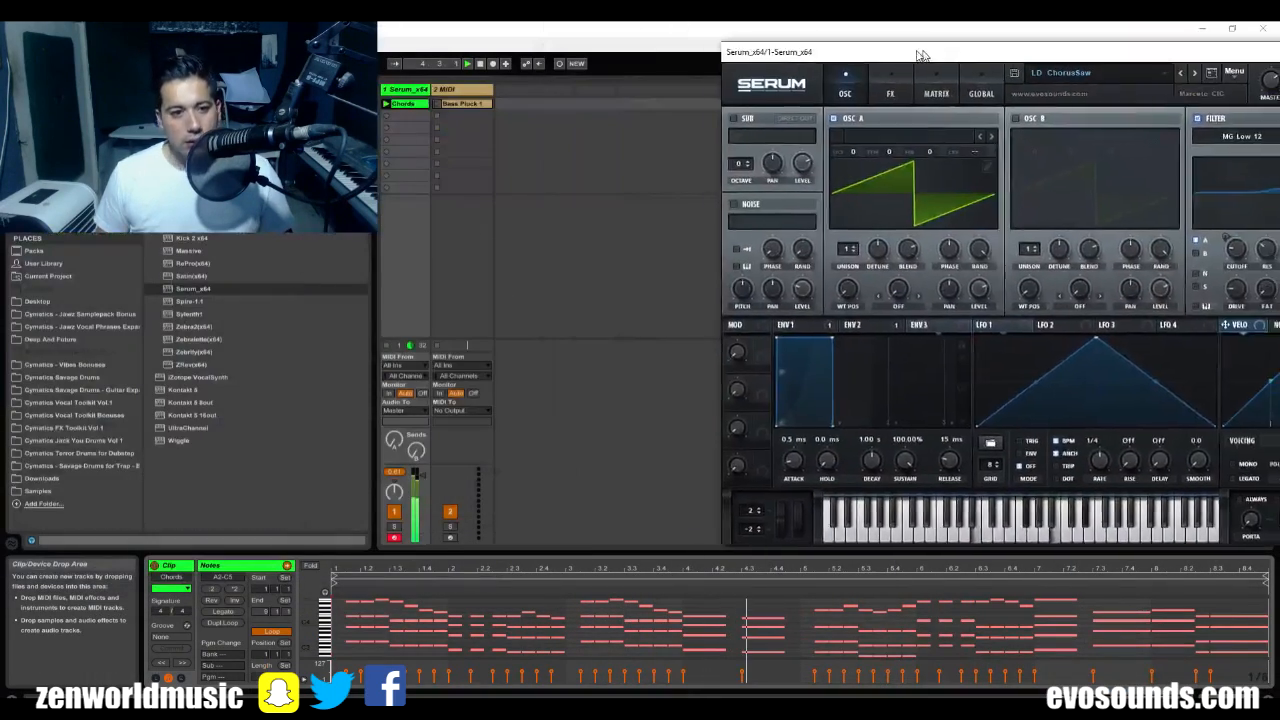
{"action": "left_click_drag", "start_coordinate": [920, 52], "coordinate": [708, 28]}
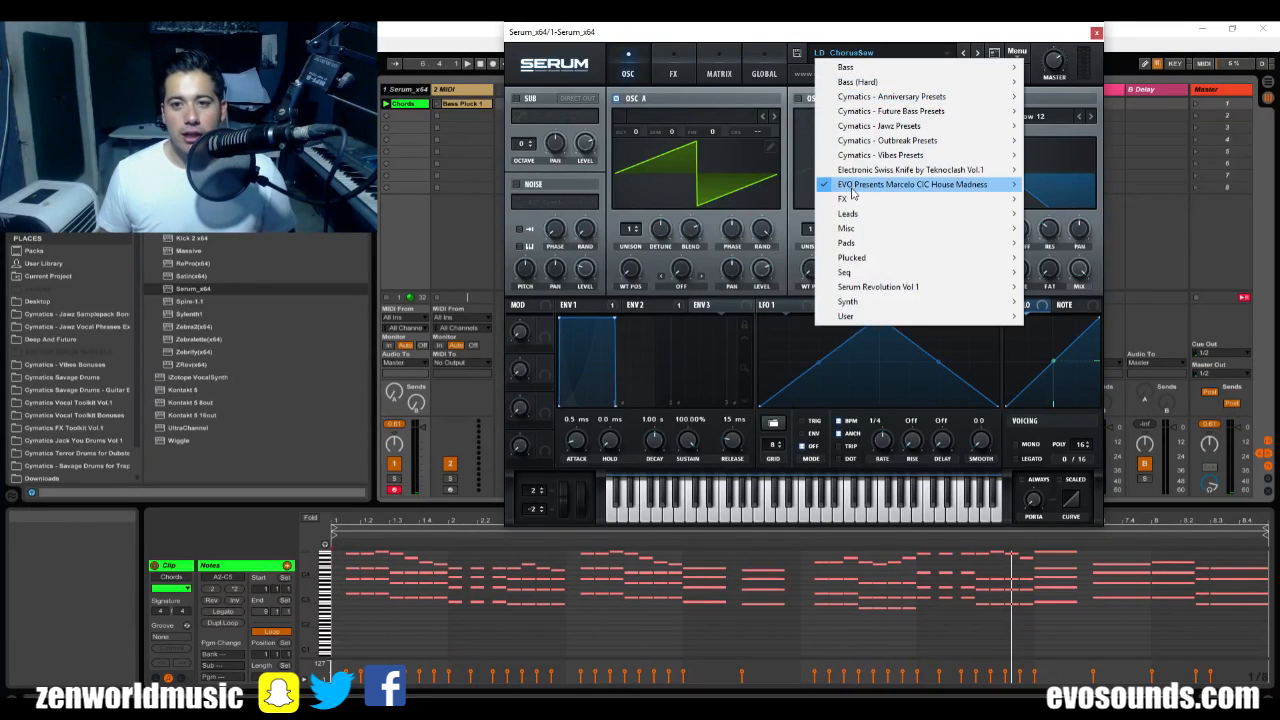
{"action": "left_click", "coordinate": [912, 184]}
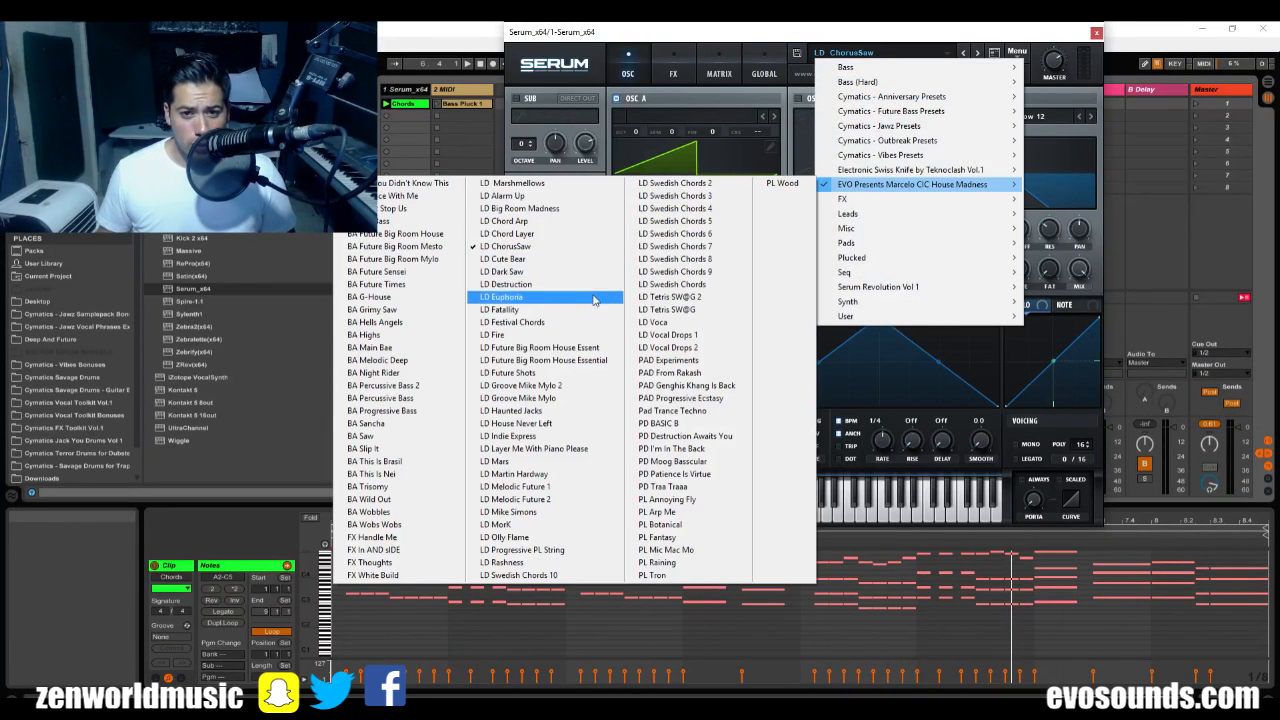
{"action": "left_click", "coordinate": [512, 322]}
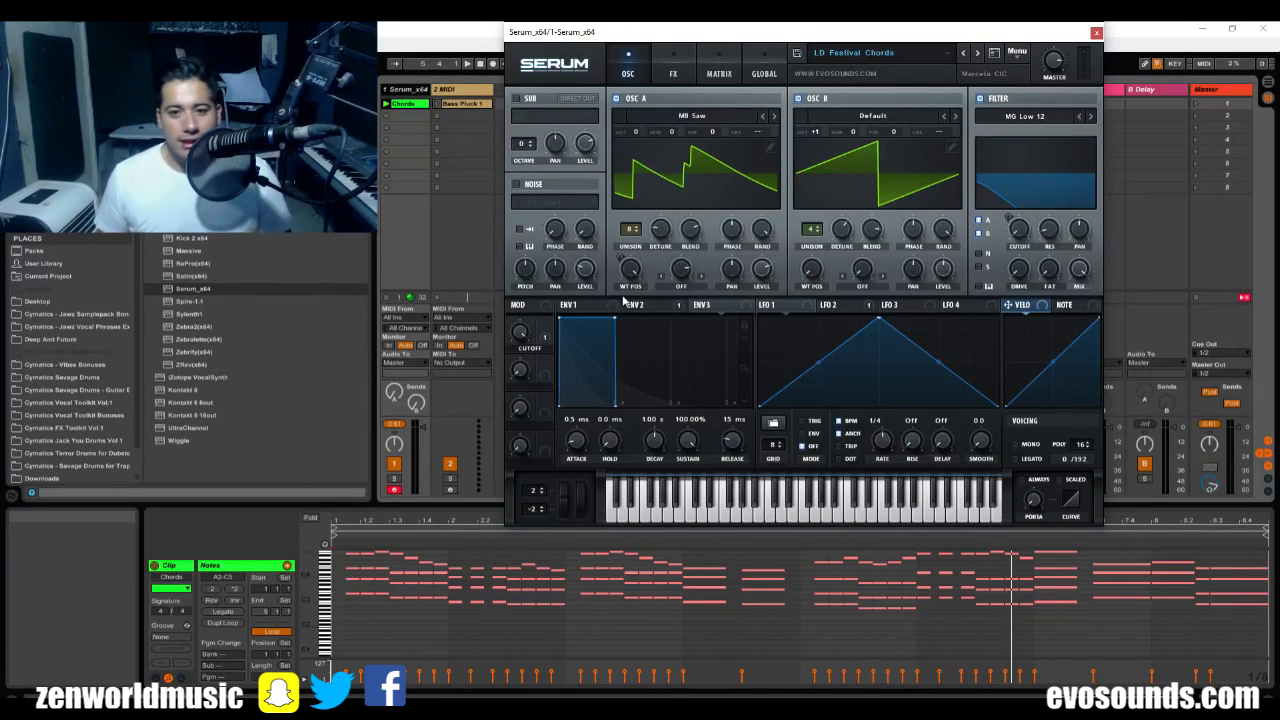
{"action": "left_click", "coordinate": [644, 304]}
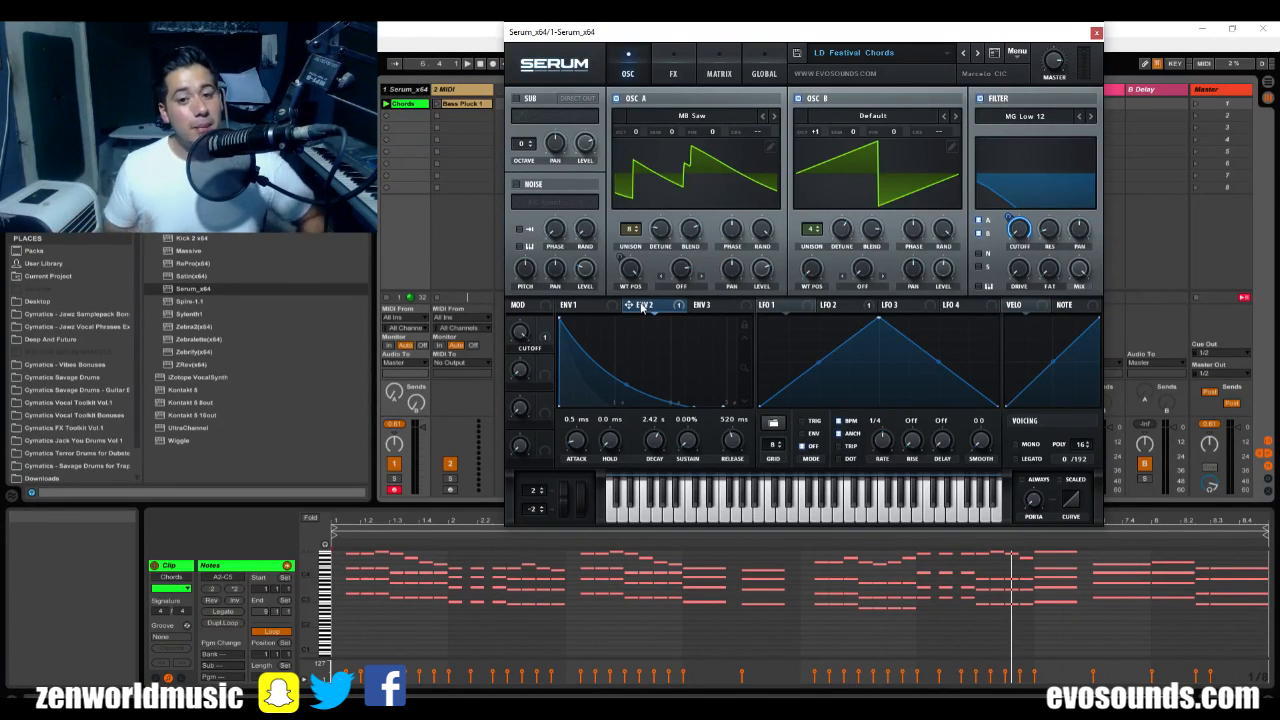
{"action": "left_click", "coordinate": [672, 72]}
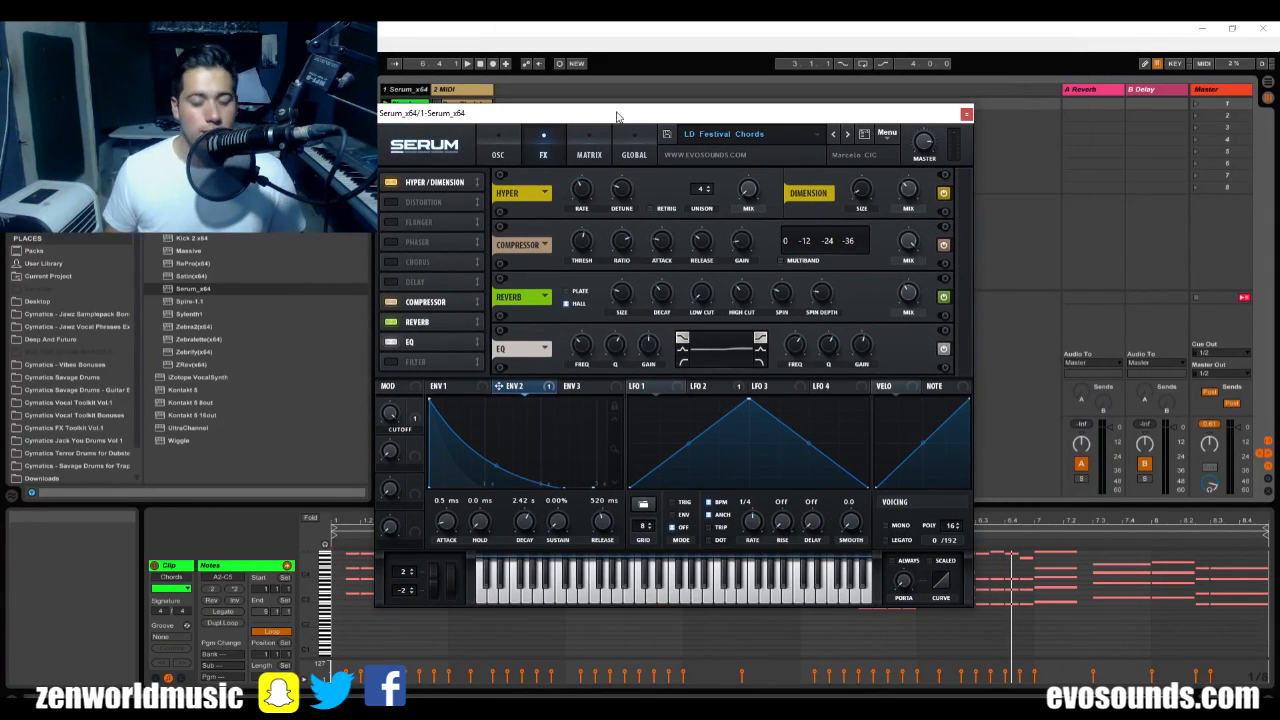
Step: Review the FX modules (Hyper/Dimension, Compressor, Reverb, EQ) and return to the OSC page
{"action": "left_click_drag", "start_coordinate": [616, 112], "coordinate": [810, 48]}
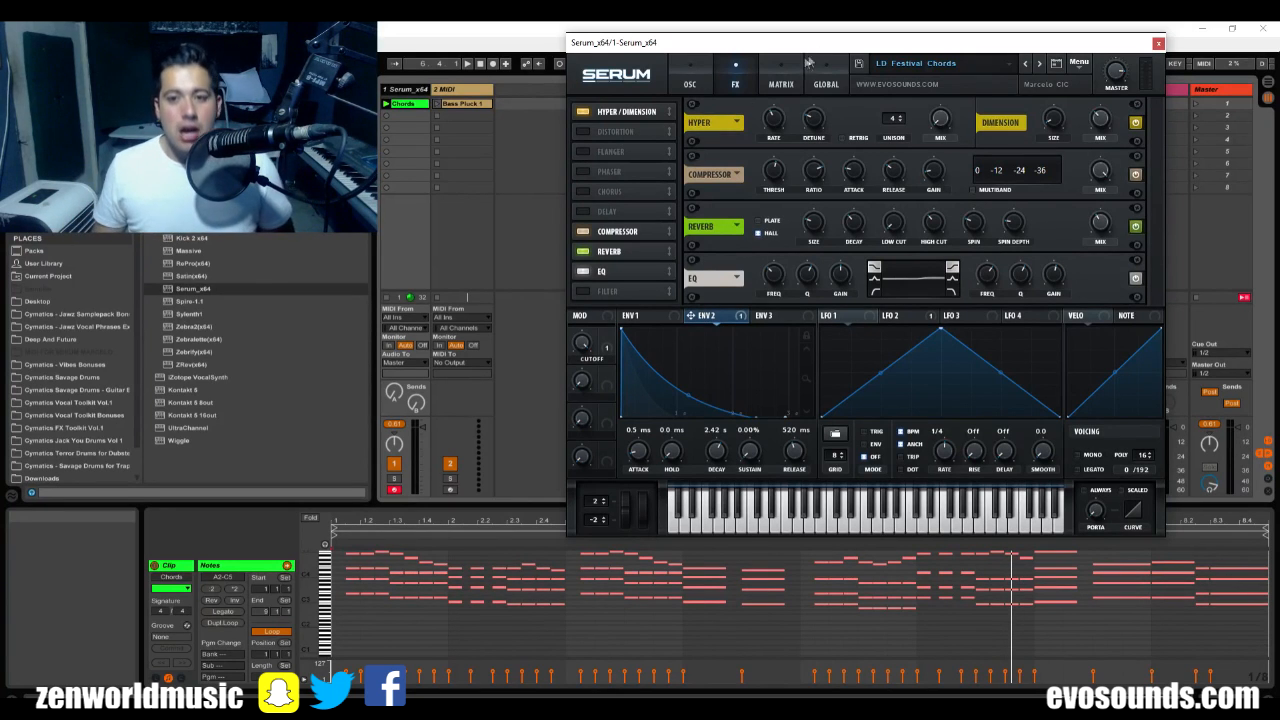
{"action": "left_click", "coordinate": [690, 84]}
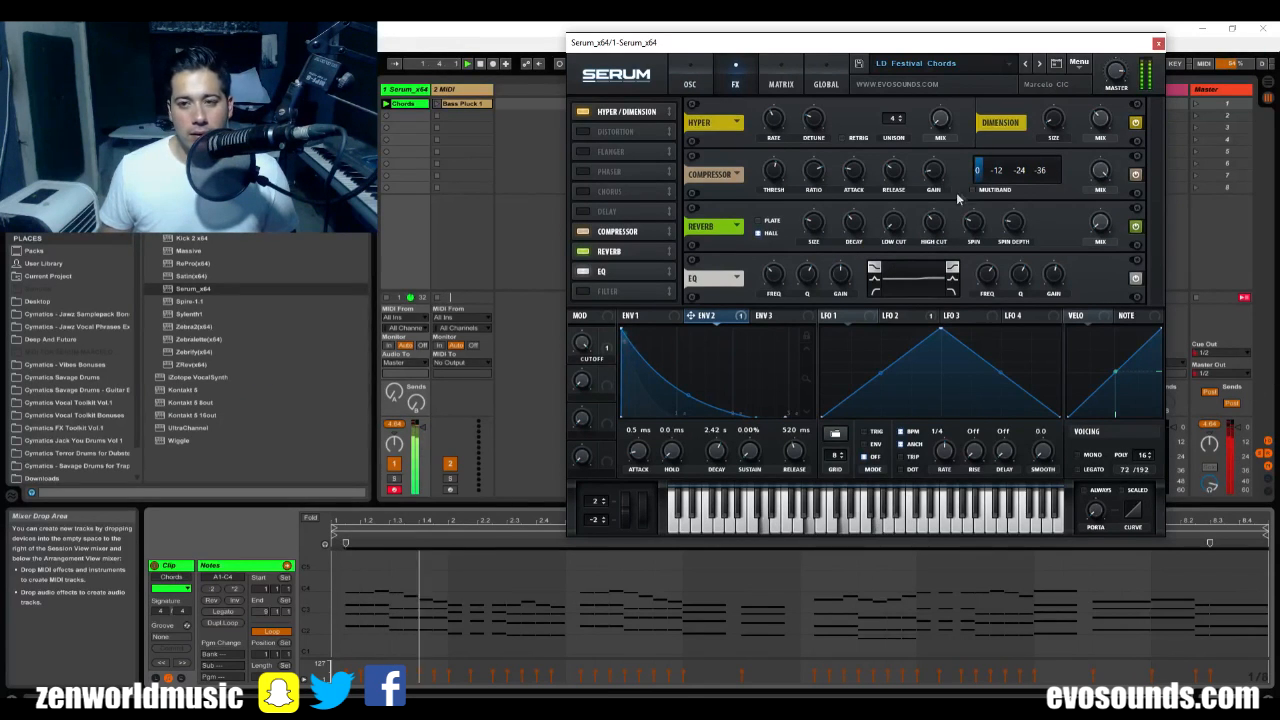
{"action": "left_click", "coordinate": [688, 84]}
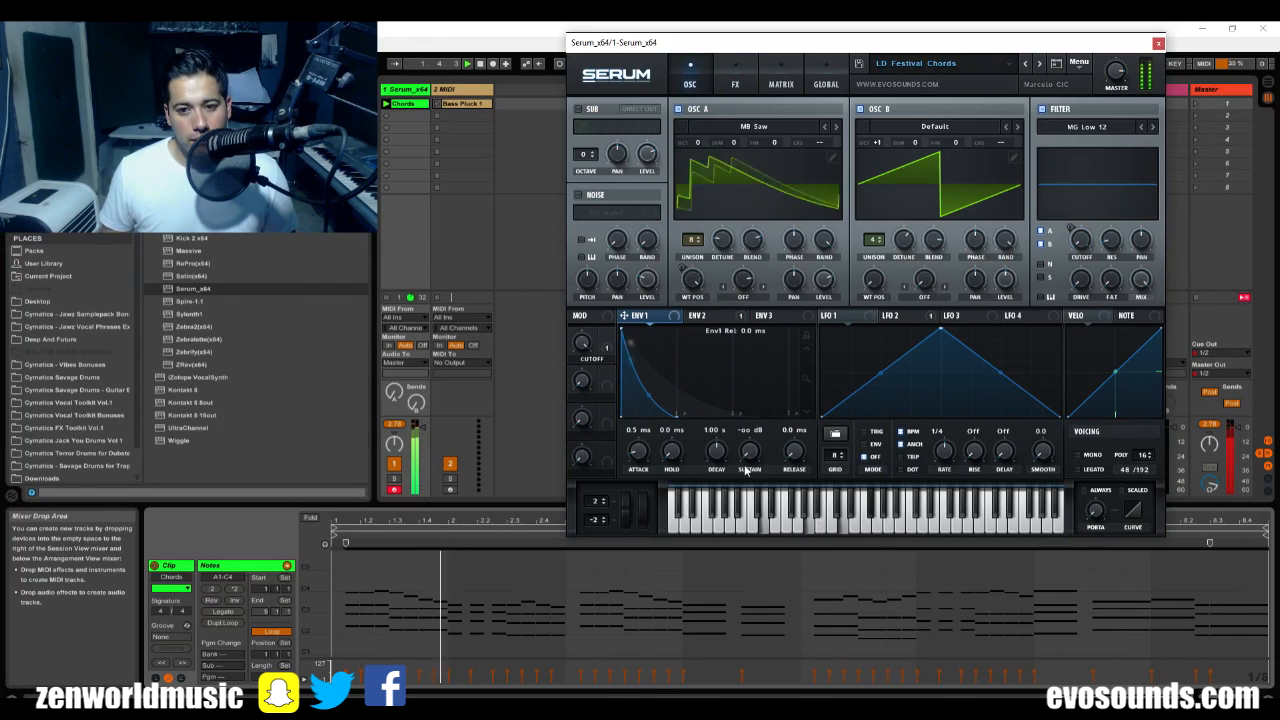
Step: Lengthen the ENV1 decay and rework the release time of the chord patch
{"action": "left_click_drag", "start_coordinate": [716, 450], "coordinate": [720, 430]}
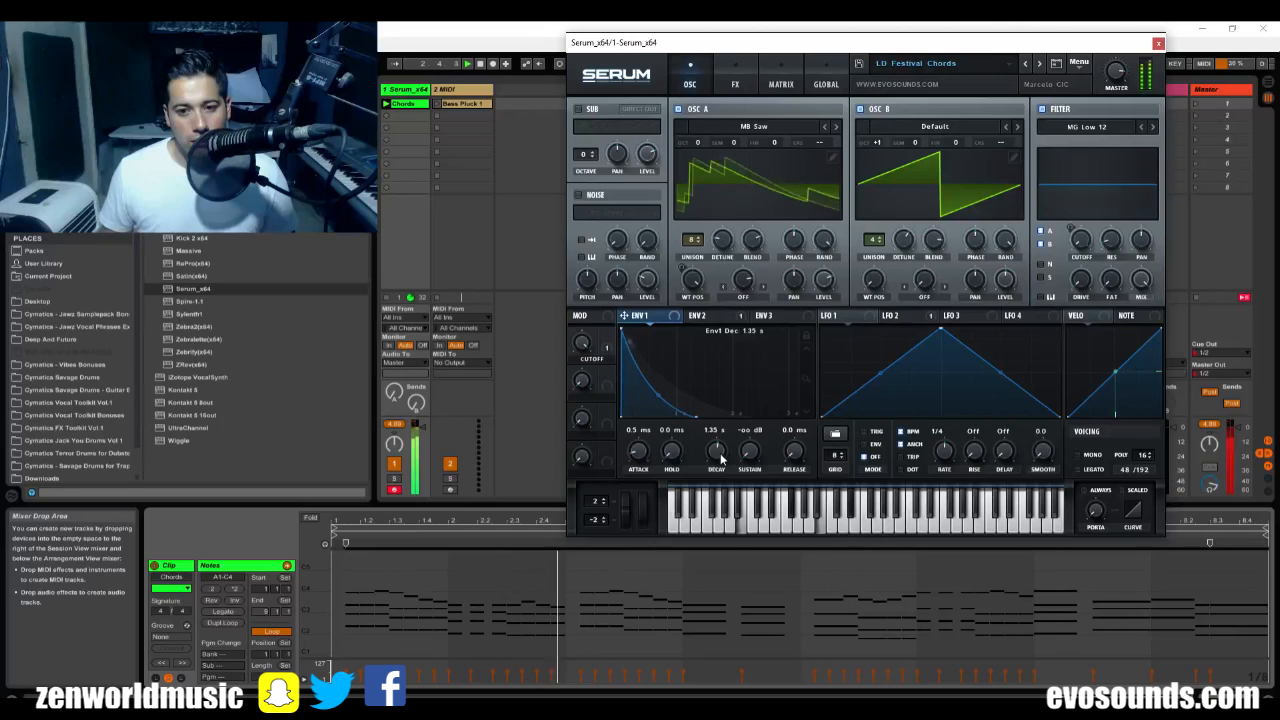
{"action": "left_click_drag", "start_coordinate": [792, 450], "coordinate": [792, 440]}
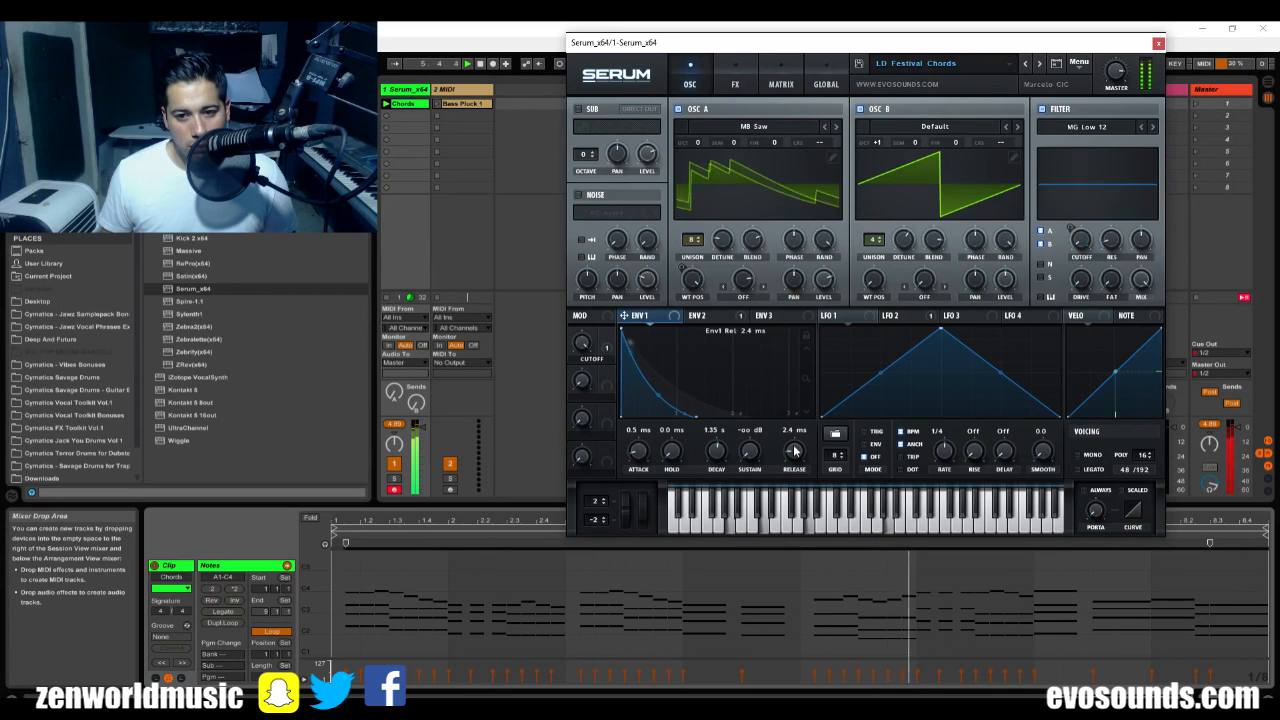
{"action": "left_click_drag", "start_coordinate": [792, 450], "coordinate": [792, 438]}
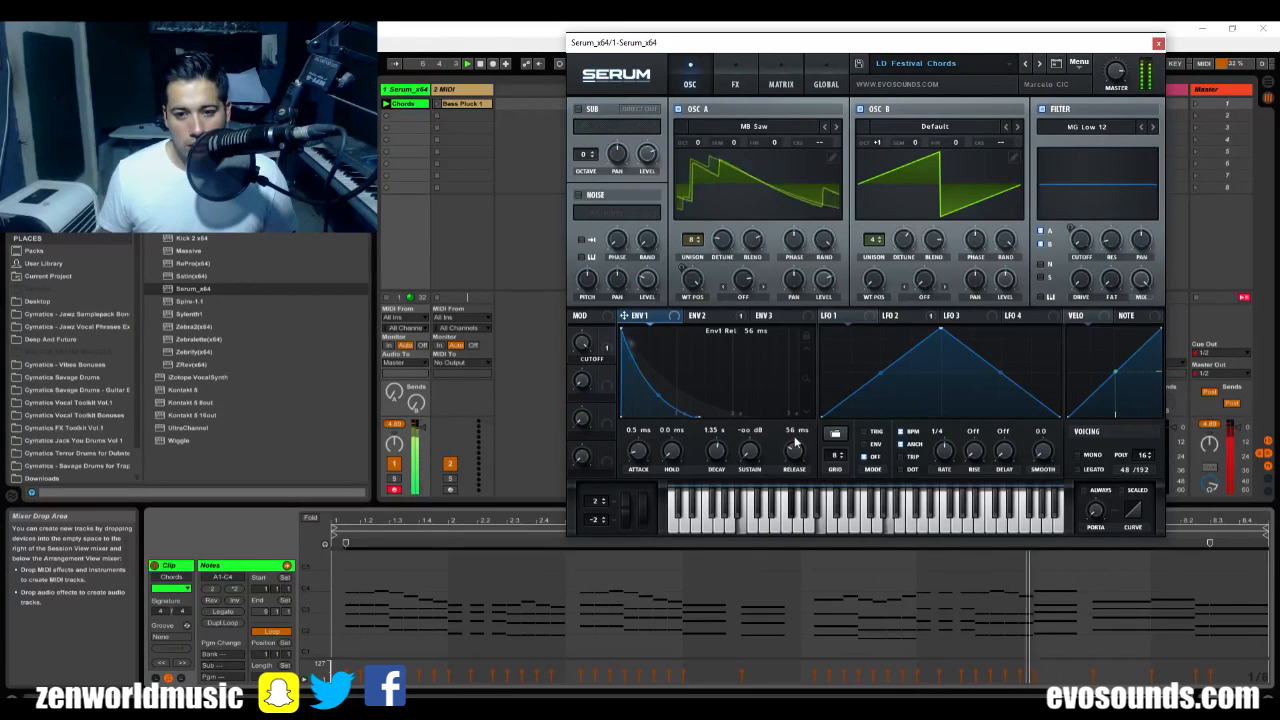
{"action": "left_click_drag", "start_coordinate": [792, 450], "coordinate": [792, 430]}
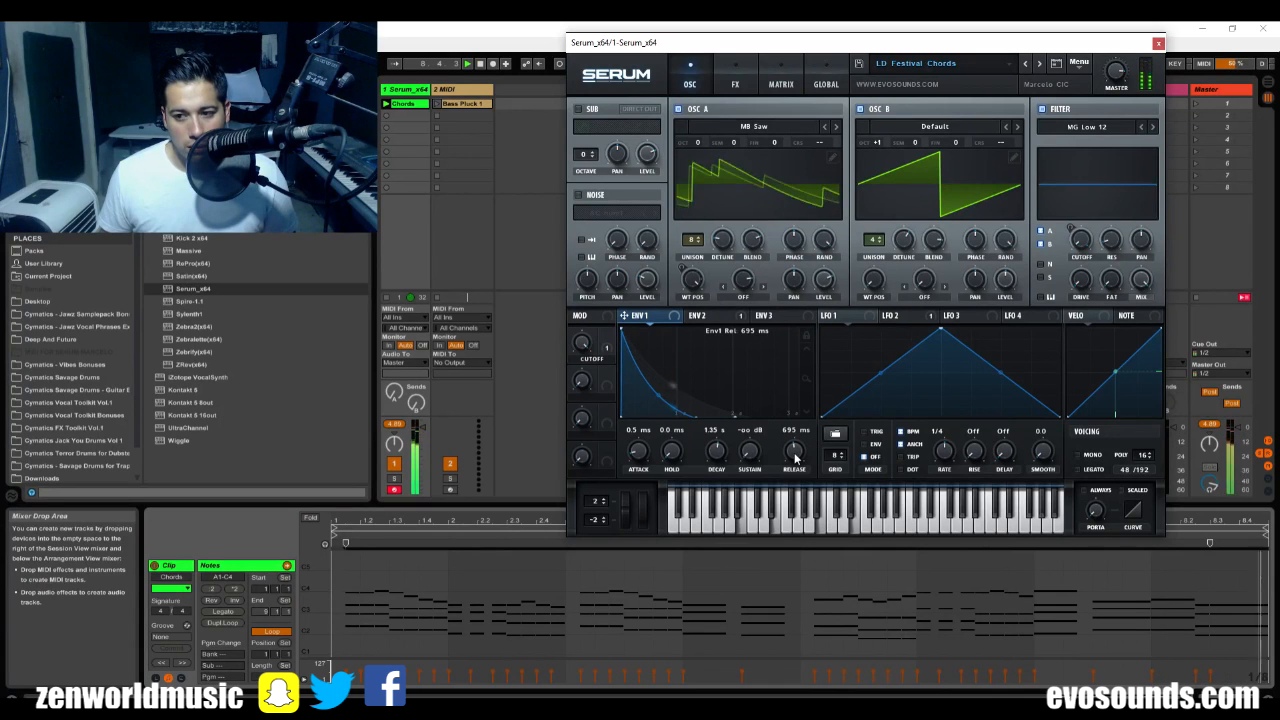
{"action": "left_click_drag", "start_coordinate": [792, 450], "coordinate": [792, 460]}
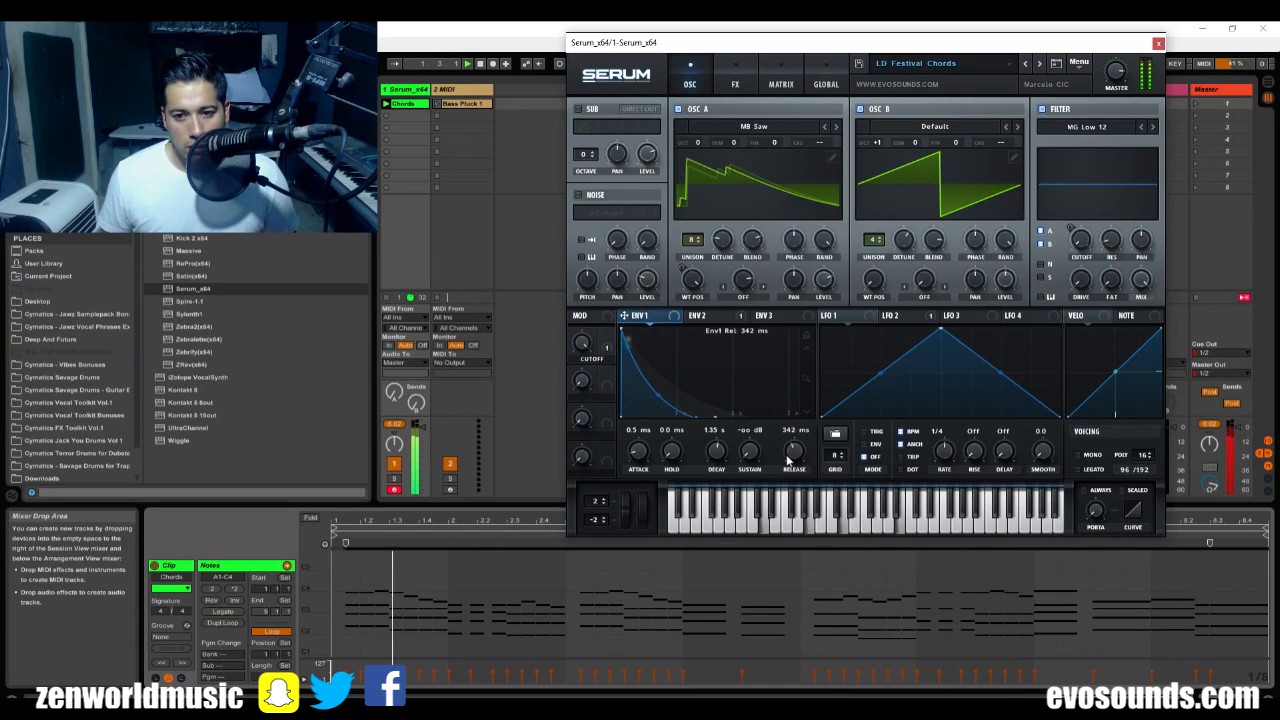
{"action": "left_click_drag", "start_coordinate": [792, 450], "coordinate": [792, 464]}
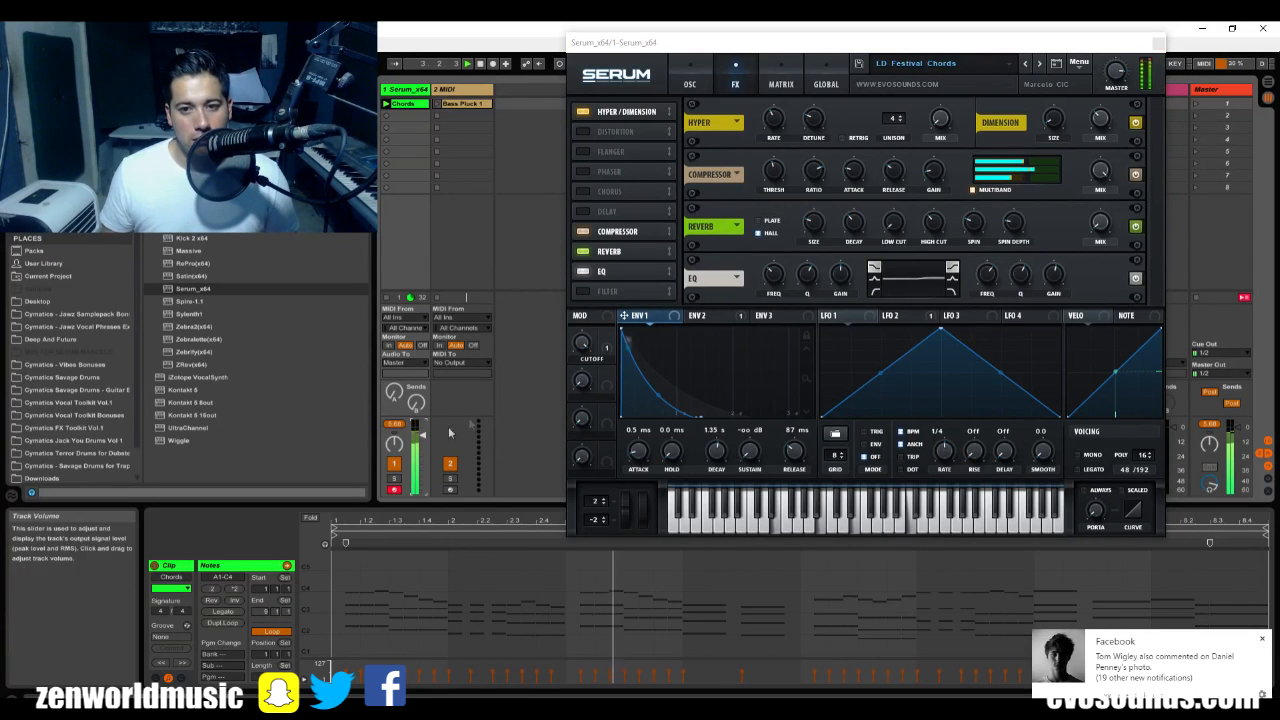
Step: Compare the OSC and FX pages, then close Serum to show the chord clip's notes
{"action": "left_click", "coordinate": [688, 84]}
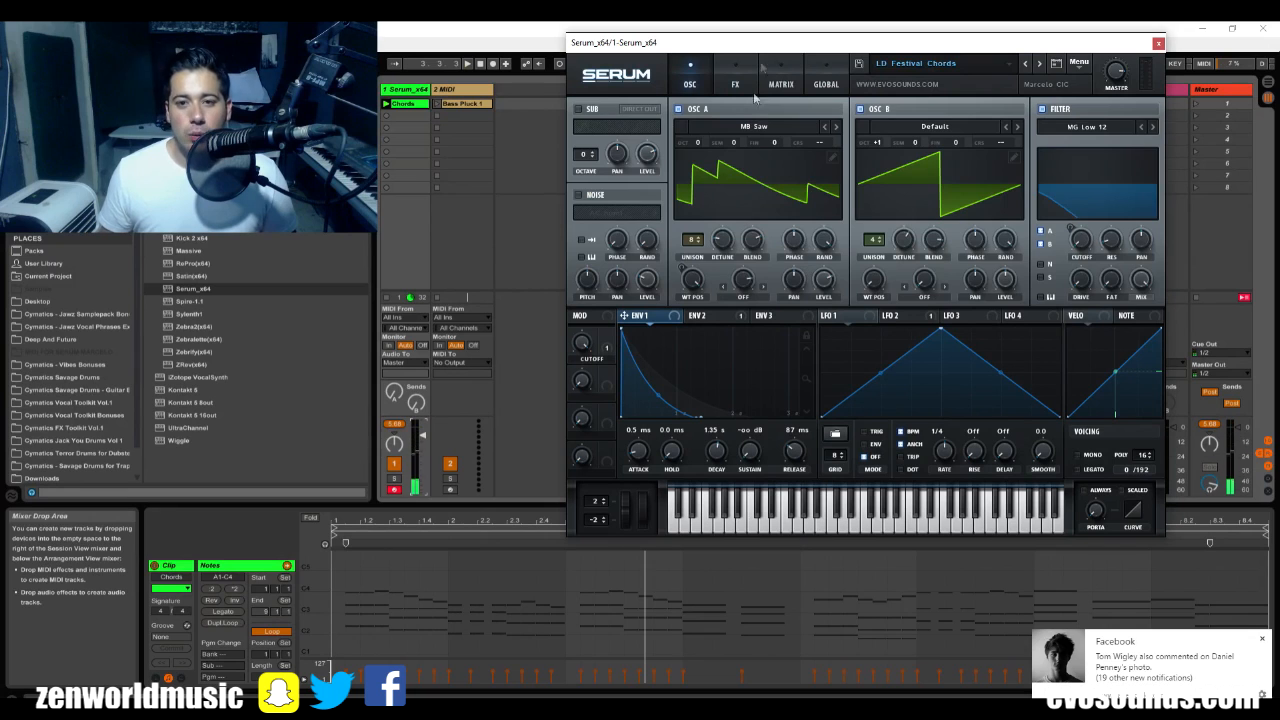
{"action": "left_click", "coordinate": [736, 84]}
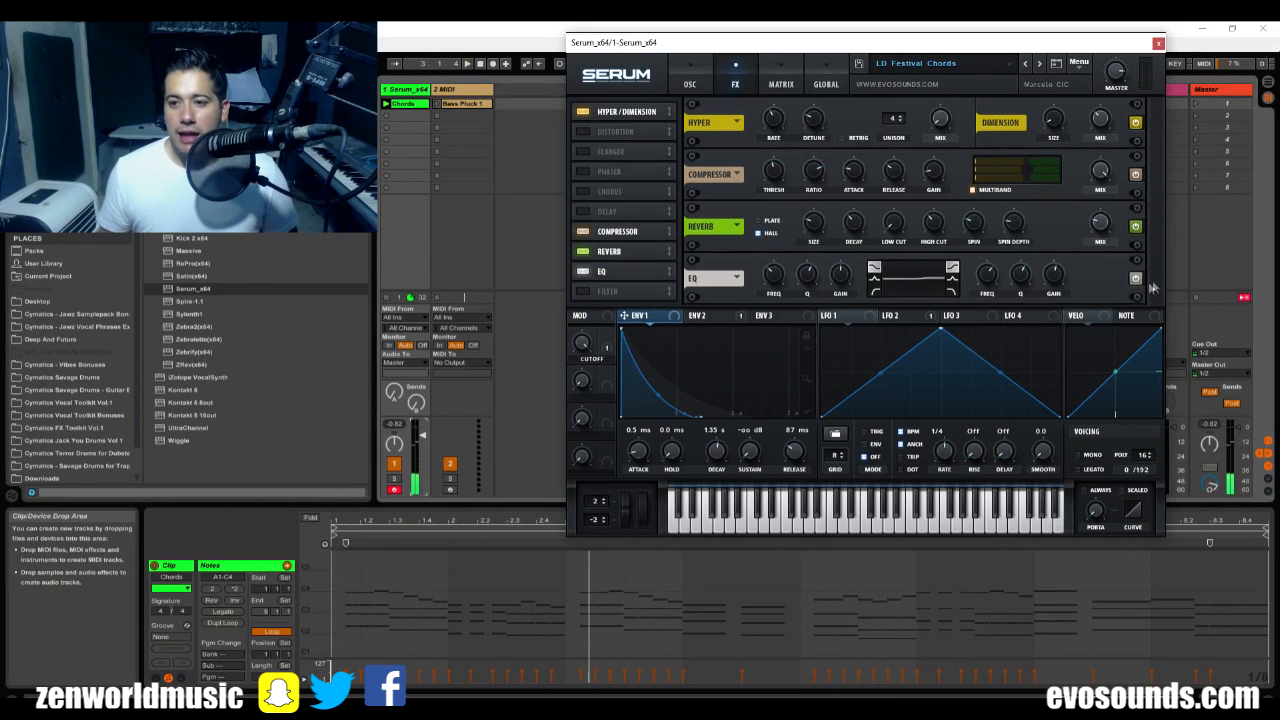
{"action": "left_click", "coordinate": [584, 272]}
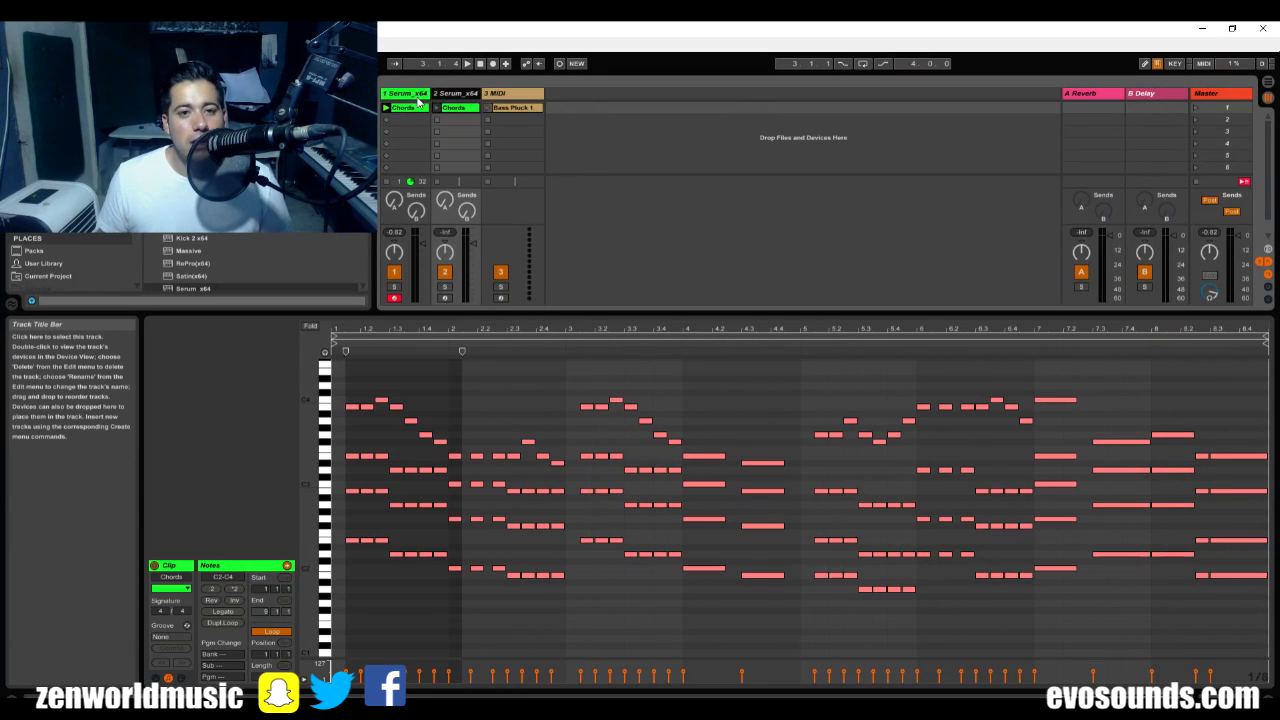
Step: Drop the Waves S1 Stereo Imager after Serum on the second chord layer
{"action": "left_click_drag", "start_coordinate": [344, 468], "coordinate": [436, 510]}
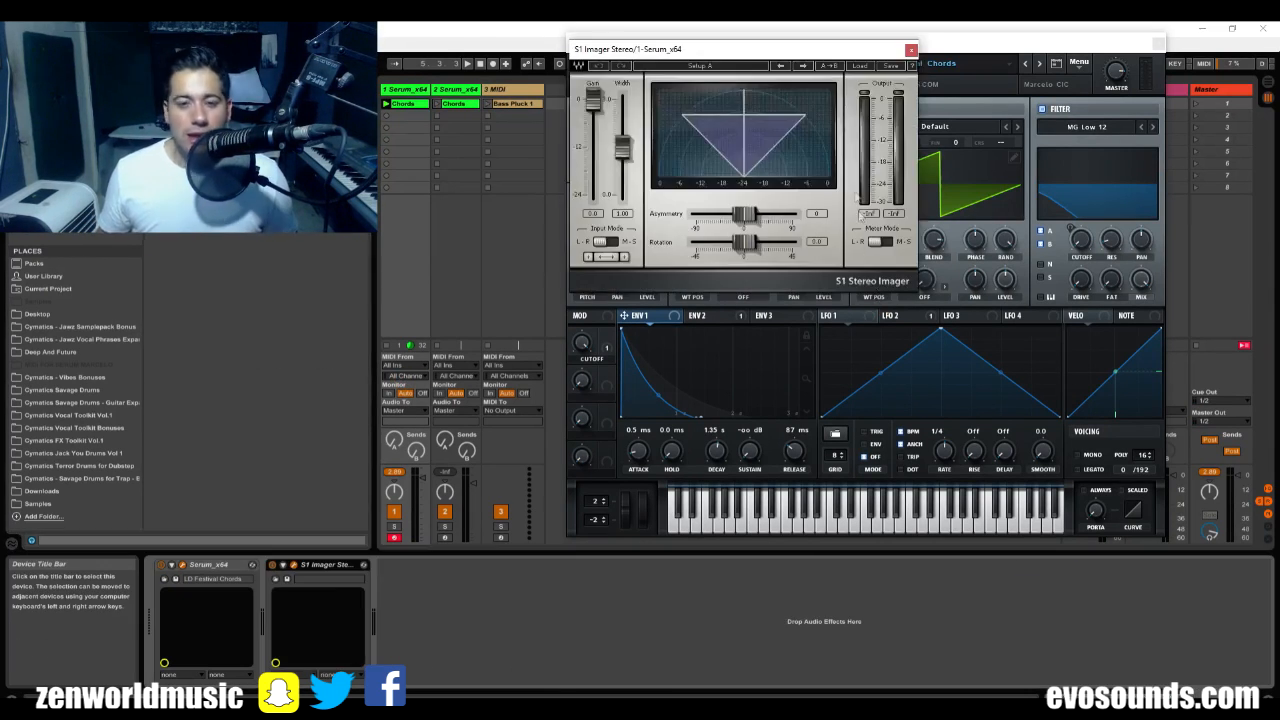
Step: Close the S1 Imager and Serum windows, returning to the chord clip's note editor
{"action": "left_click_drag", "start_coordinate": [620, 150], "coordinate": [620, 124]}
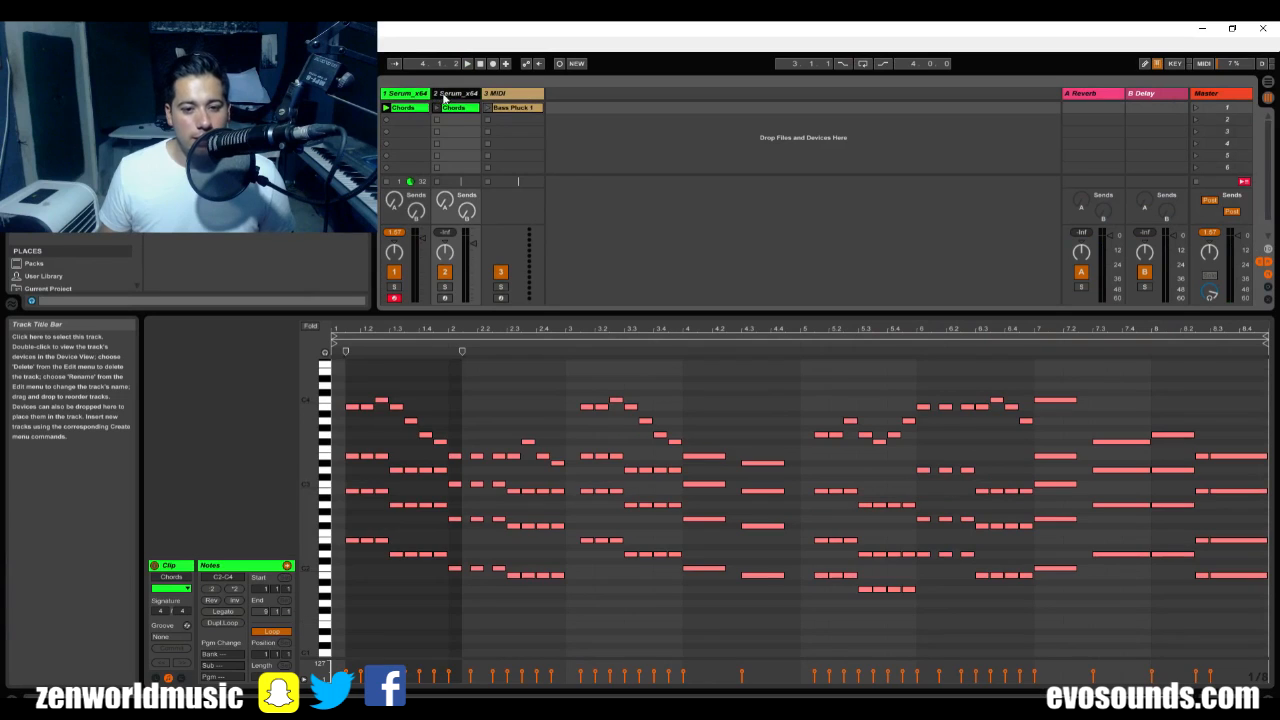
{"action": "left_click_drag", "start_coordinate": [344, 544], "coordinate": [564, 580]}
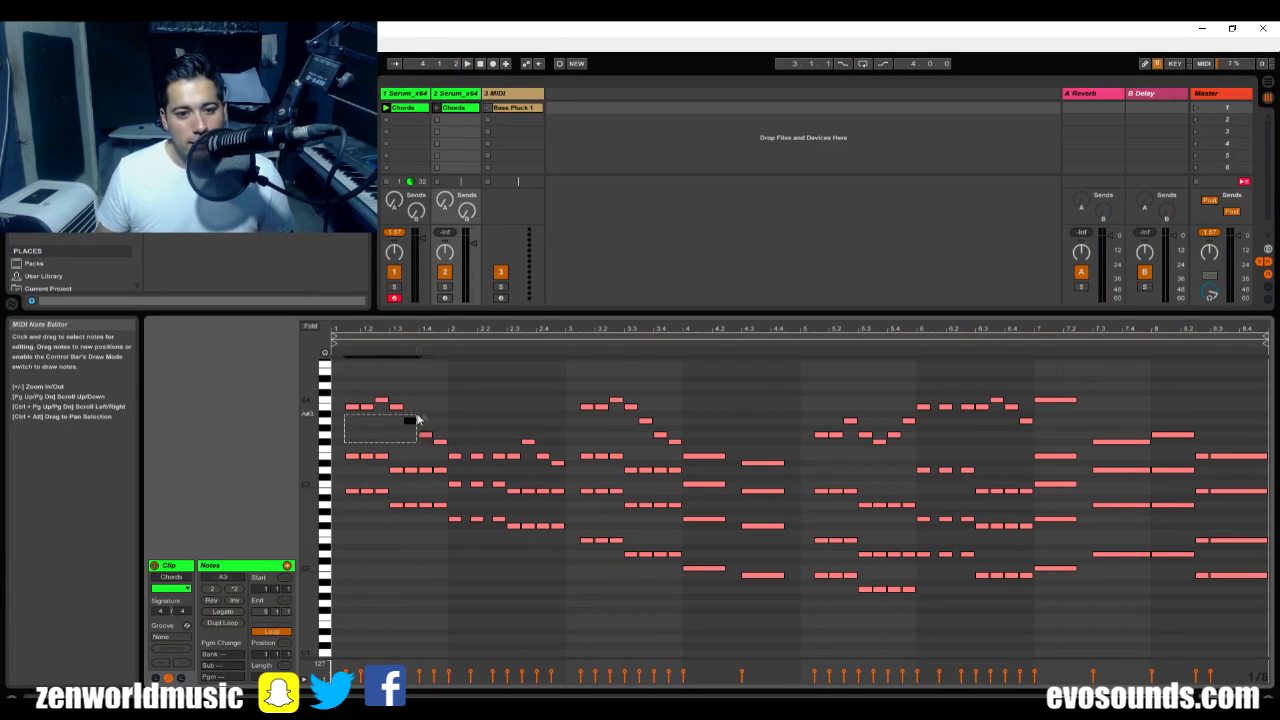
Step: Select and remove a group of chord notes so this layer plays fewer notes per chord
{"action": "left_click_drag", "start_coordinate": [380, 420], "coordinate": [500, 470]}
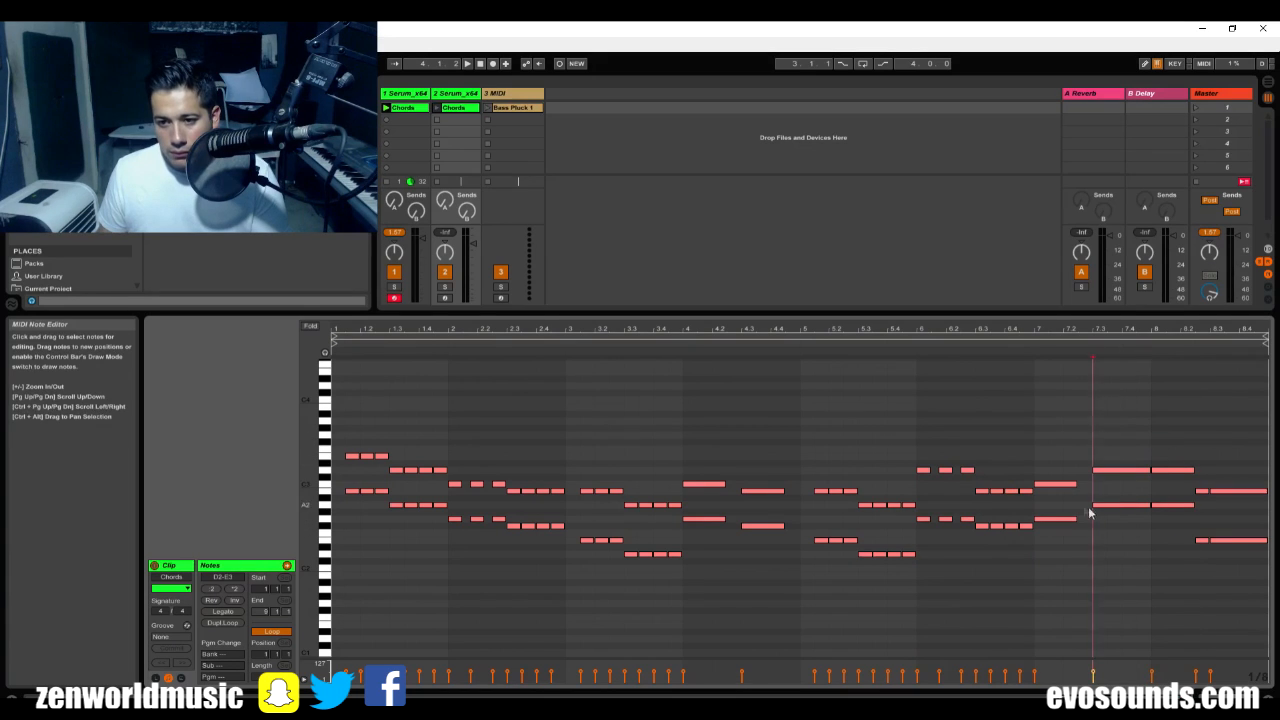
{"action": "left_click", "coordinate": [454, 108]}
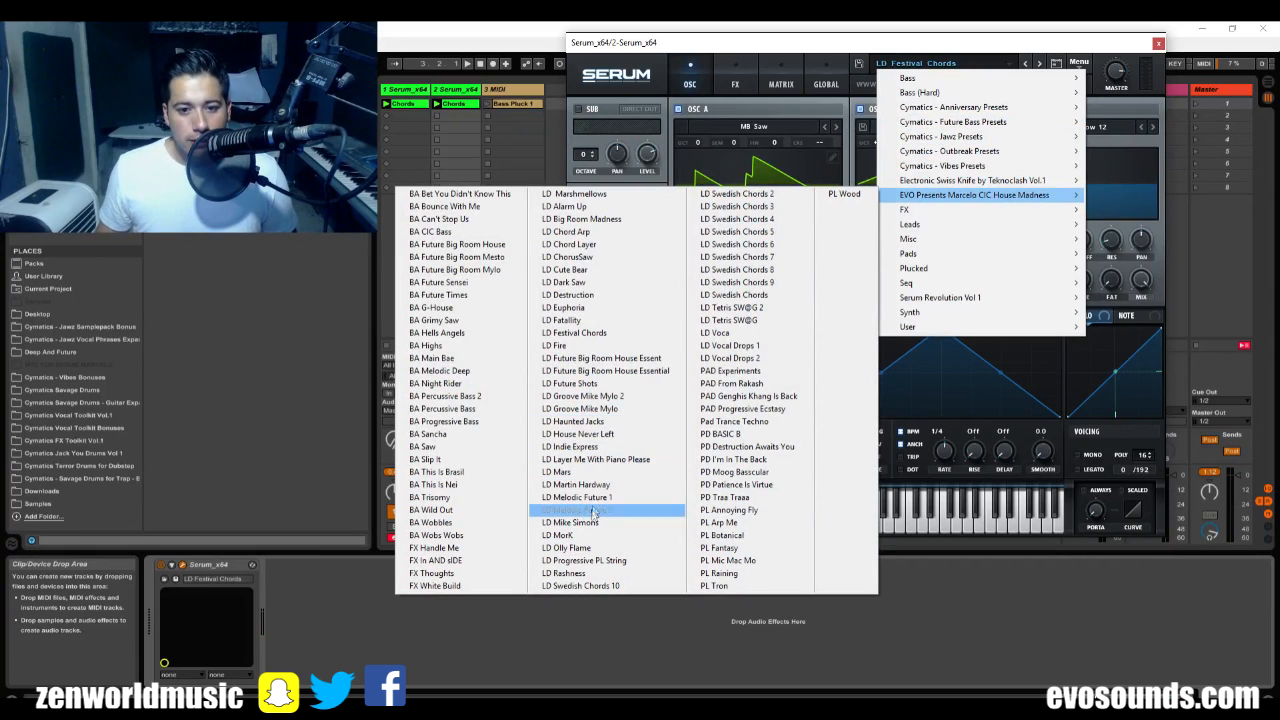
Step: Pick an LD lead preset from EVO Presents for the second chord layer
{"action": "left_click", "coordinate": [584, 560]}
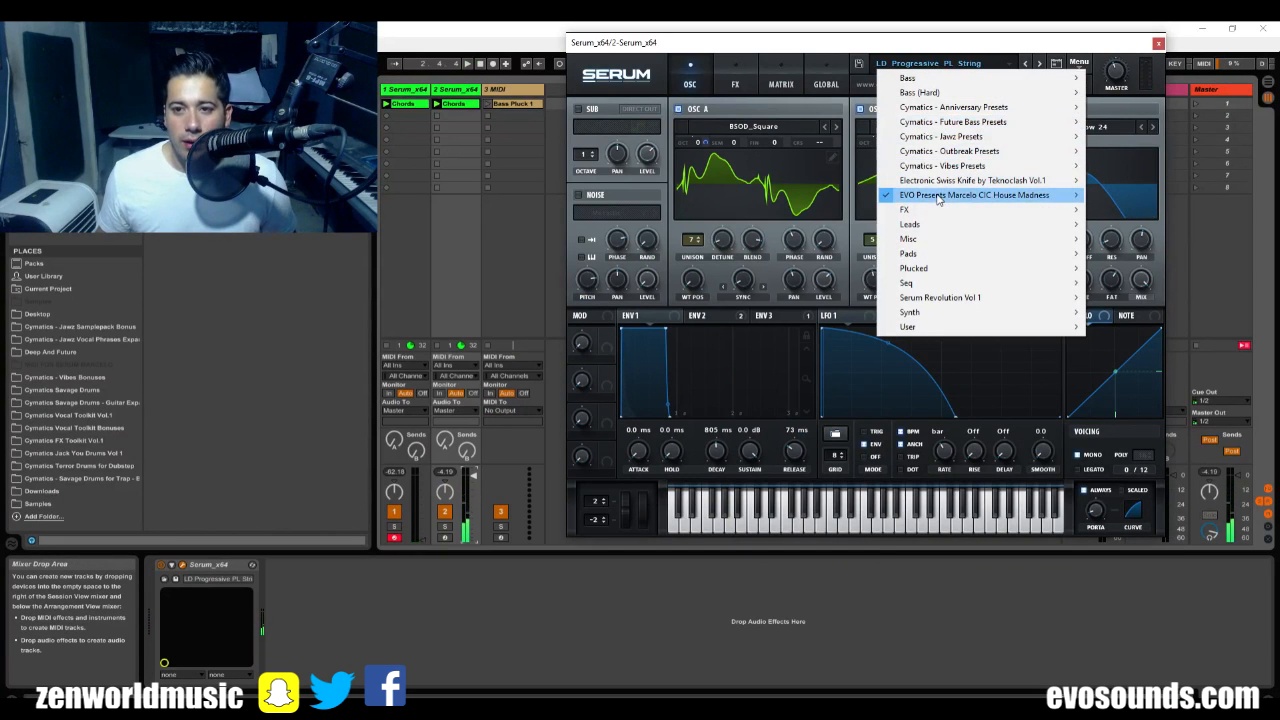
{"action": "left_click", "coordinate": [972, 196]}
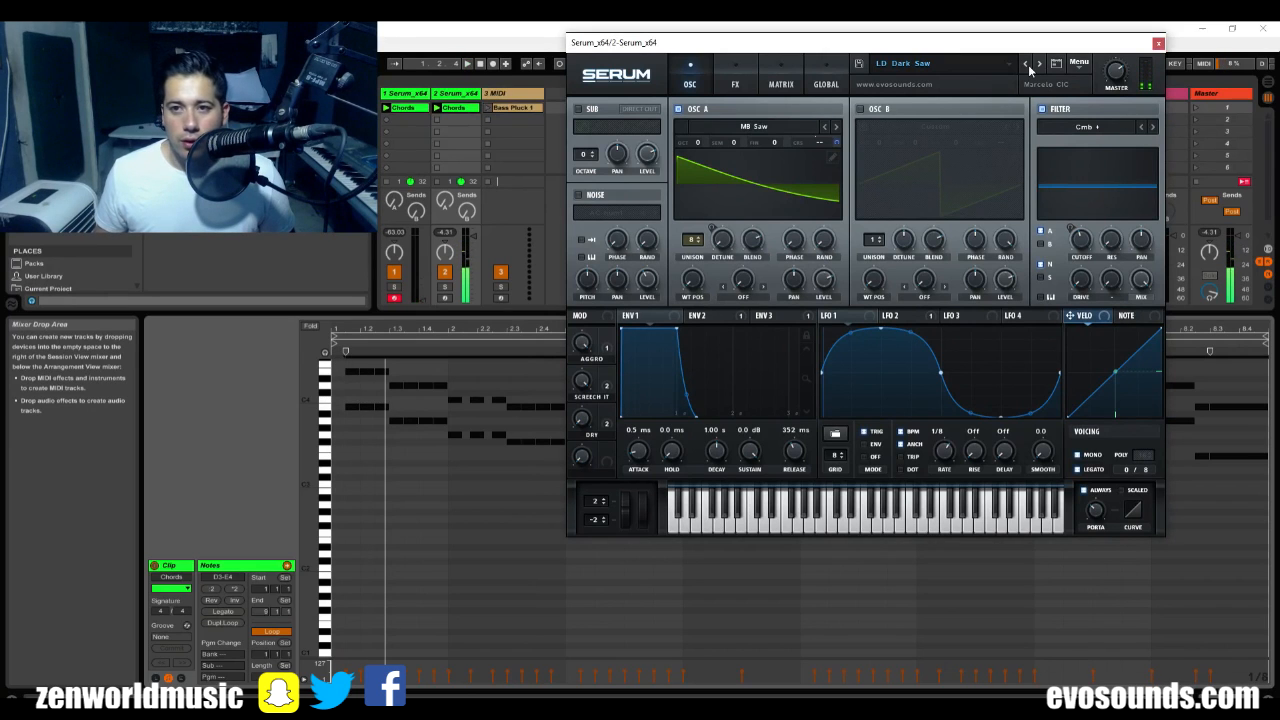
{"action": "left_click", "coordinate": [1040, 62]}
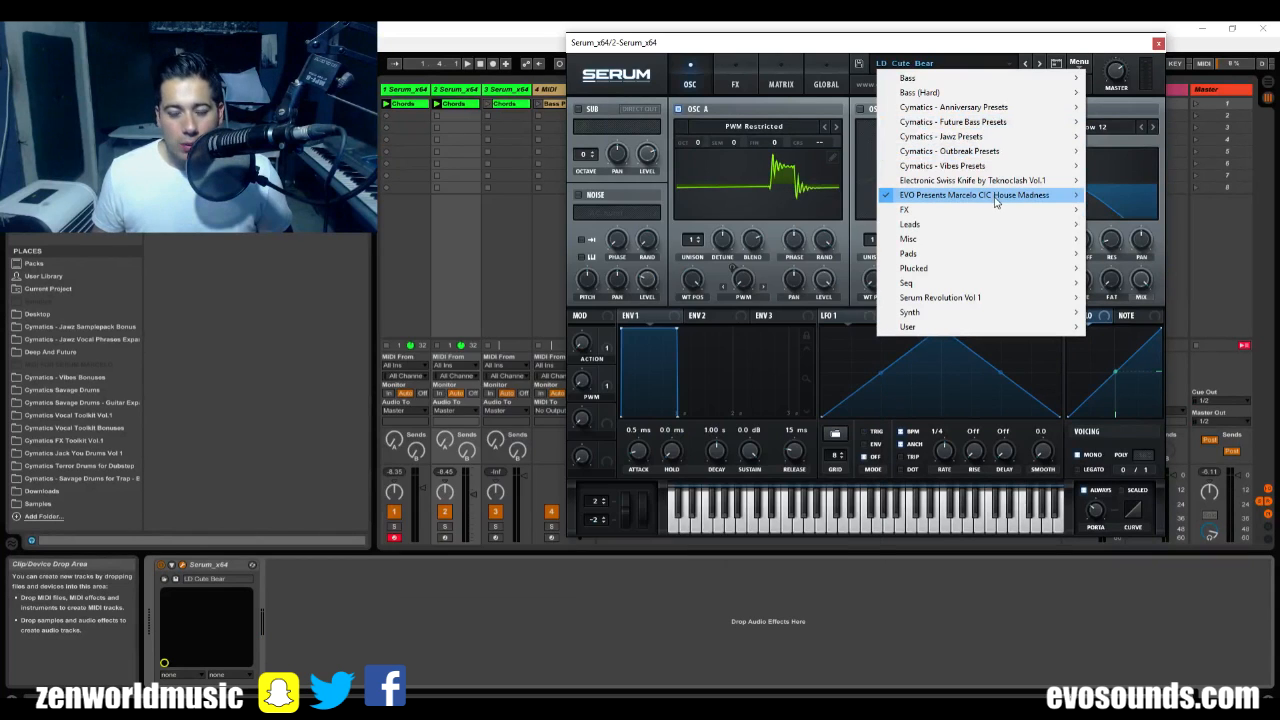
Step: Load the LD Vocal Drops 2 preset from EVO Presents into the third layer's Serum
{"action": "left_click", "coordinate": [976, 194]}
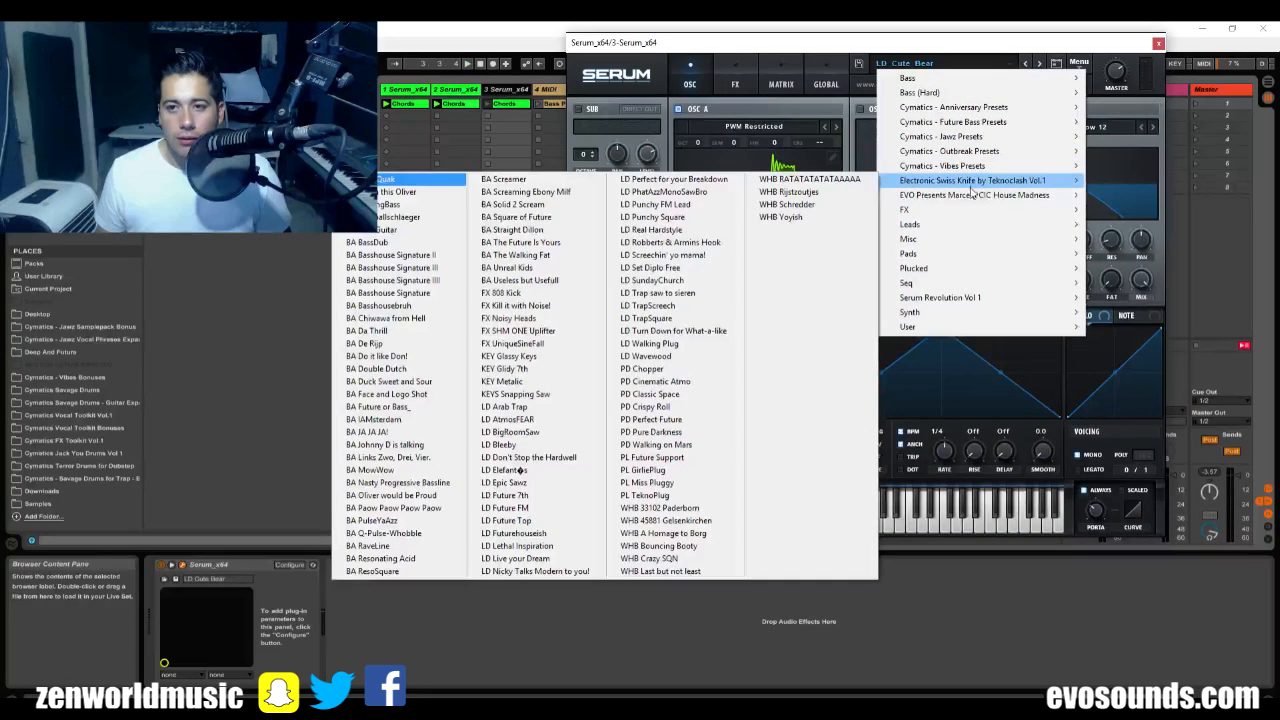
{"action": "left_click", "coordinate": [976, 196]}
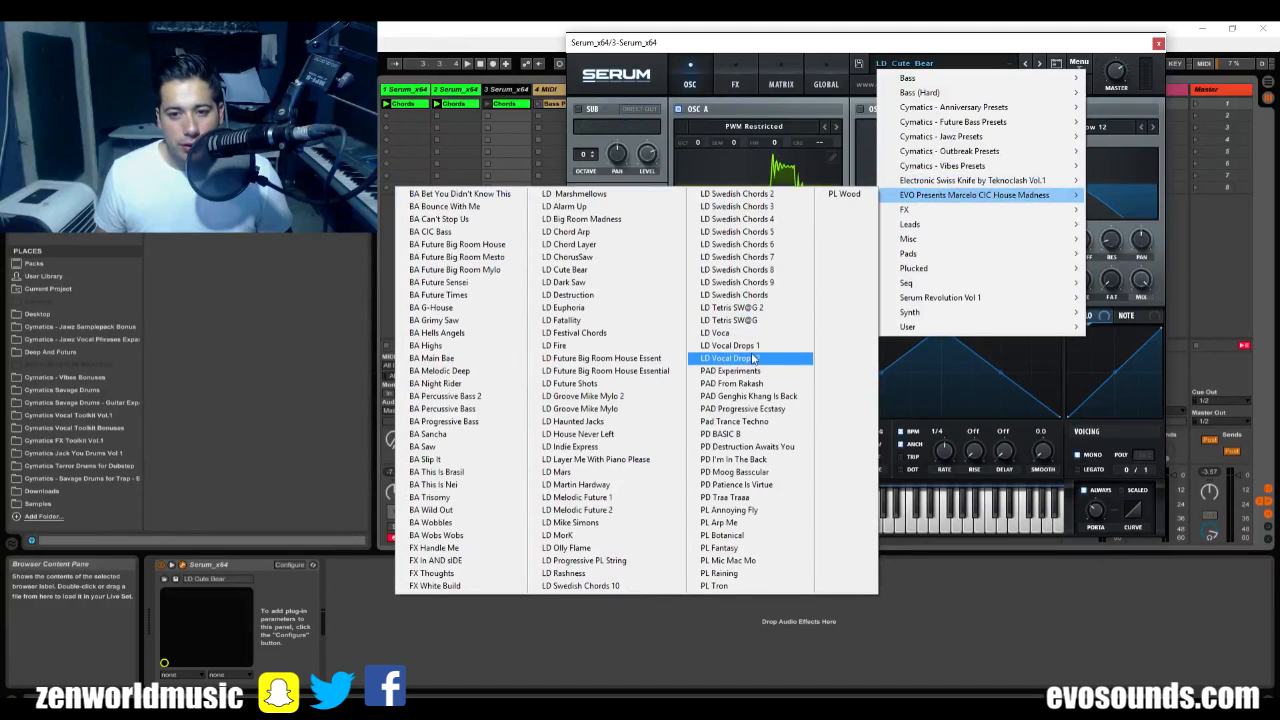
{"action": "double_click", "coordinate": [730, 358]}
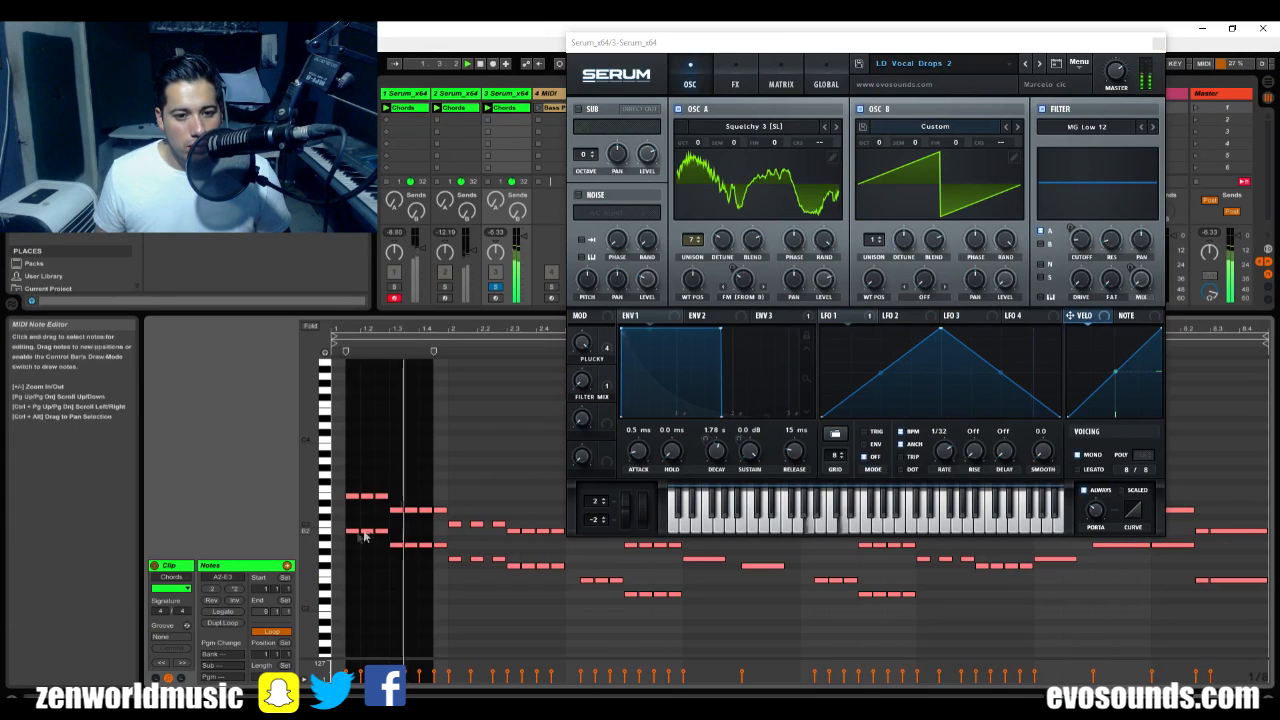
{"action": "left_click", "coordinate": [454, 108]}
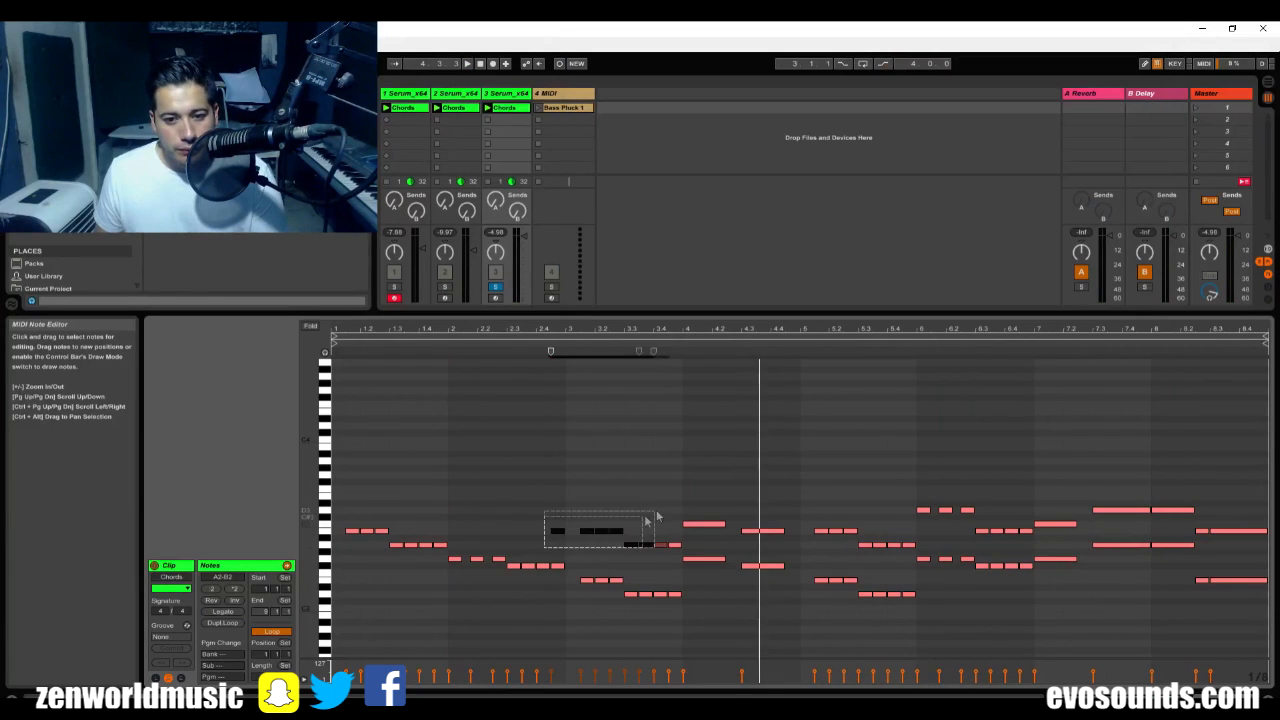
Step: Select a group of notes in the third layer's chord clip for editing
{"action": "left_click_drag", "start_coordinate": [596, 530], "coordinate": [836, 530]}
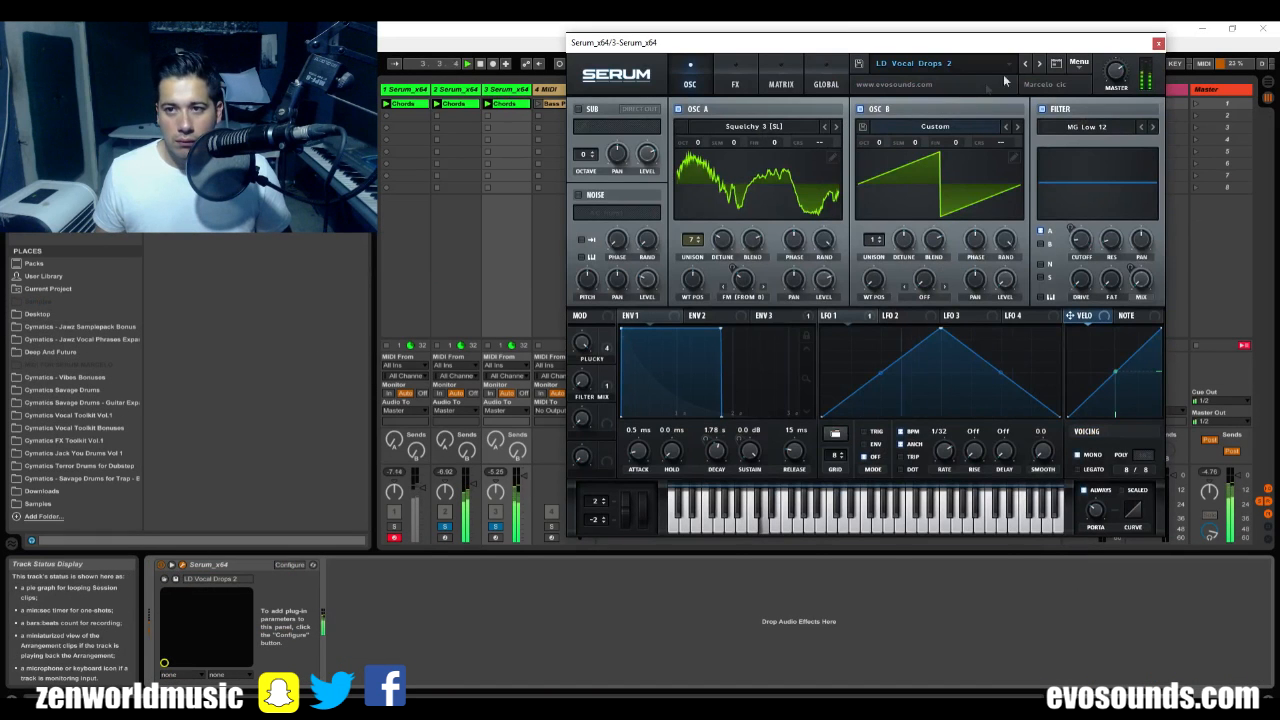
Step: Load the LD Euphoria lead preset from EVO Presents into the third layer's Serum
{"action": "left_click", "coordinate": [1024, 62]}
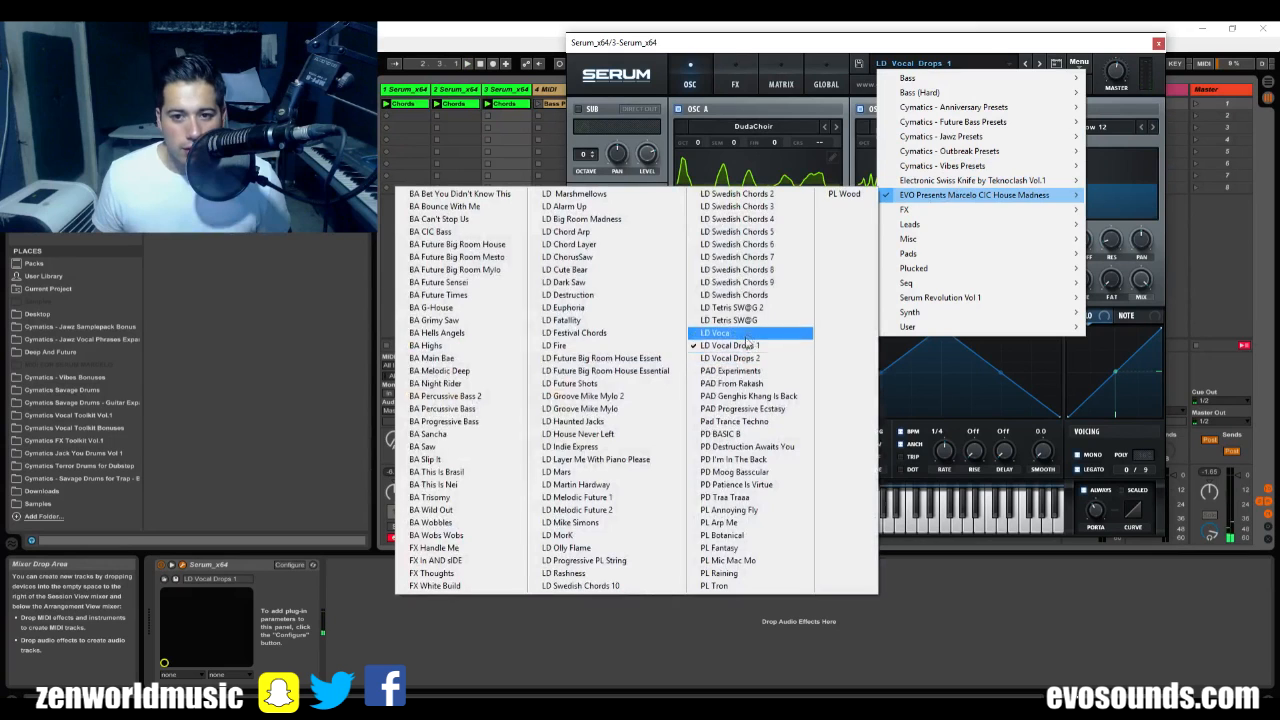
{"action": "left_click", "coordinate": [728, 320]}
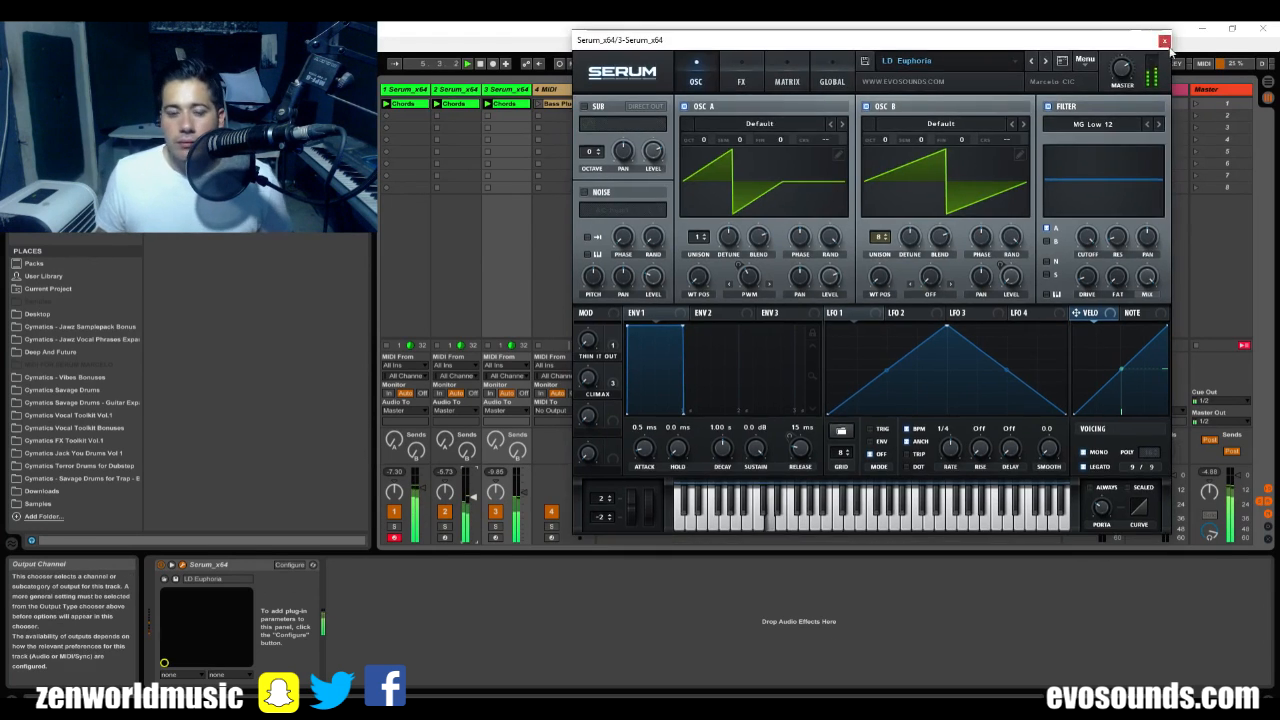
{"action": "left_click", "coordinate": [1164, 40]}
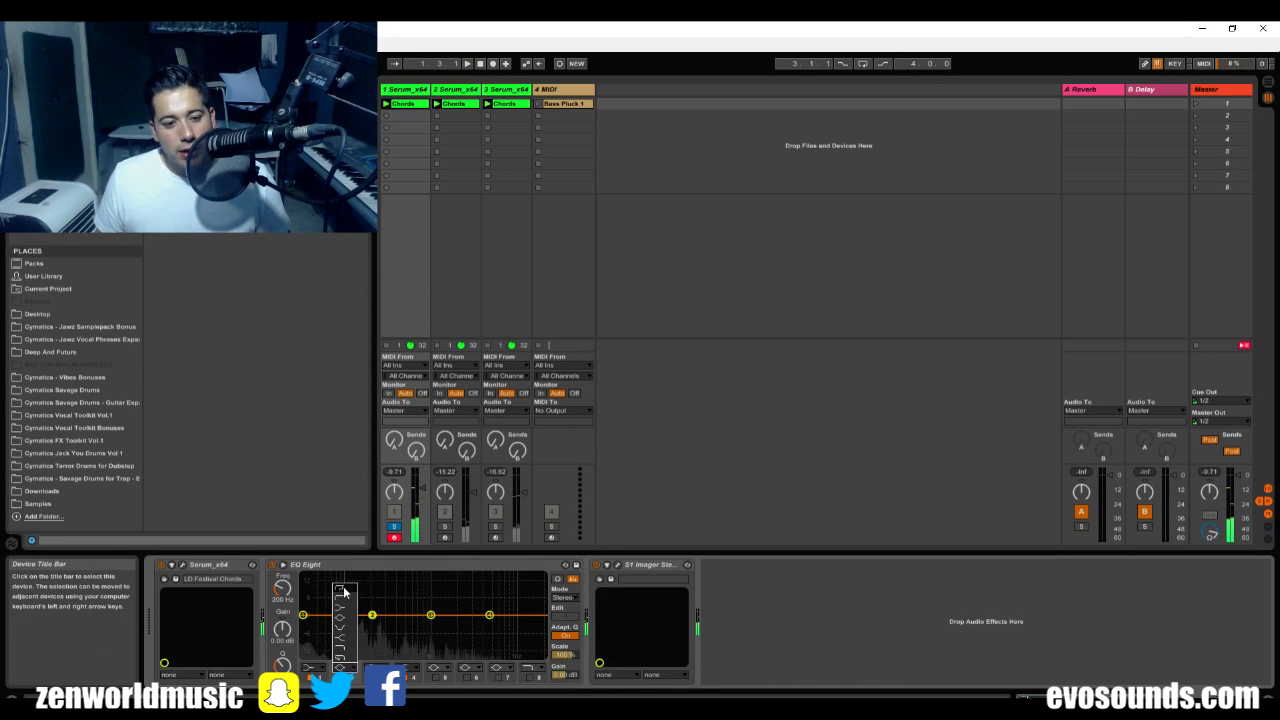
Step: Shape a high-pass low cut on the chord layer's EQ Eight to thin its low end
{"action": "left_click_drag", "start_coordinate": [344, 590], "coordinate": [352, 630]}
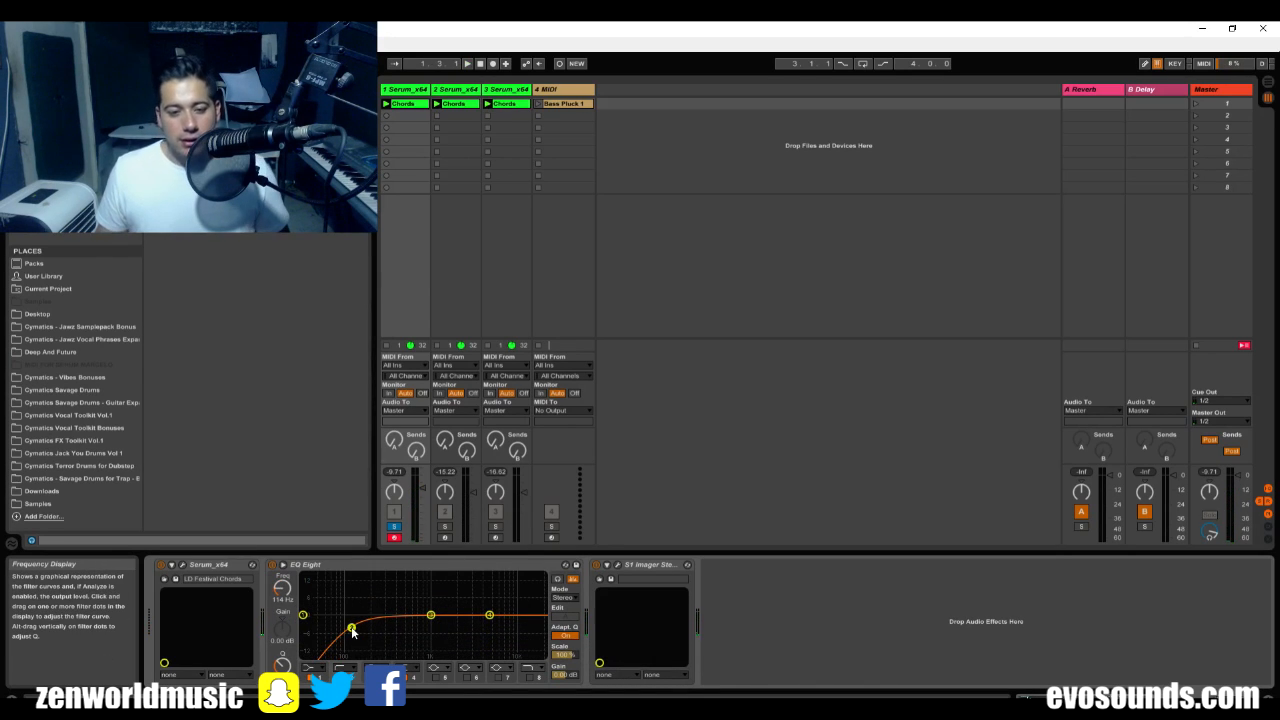
{"action": "left_click", "coordinate": [468, 62]}
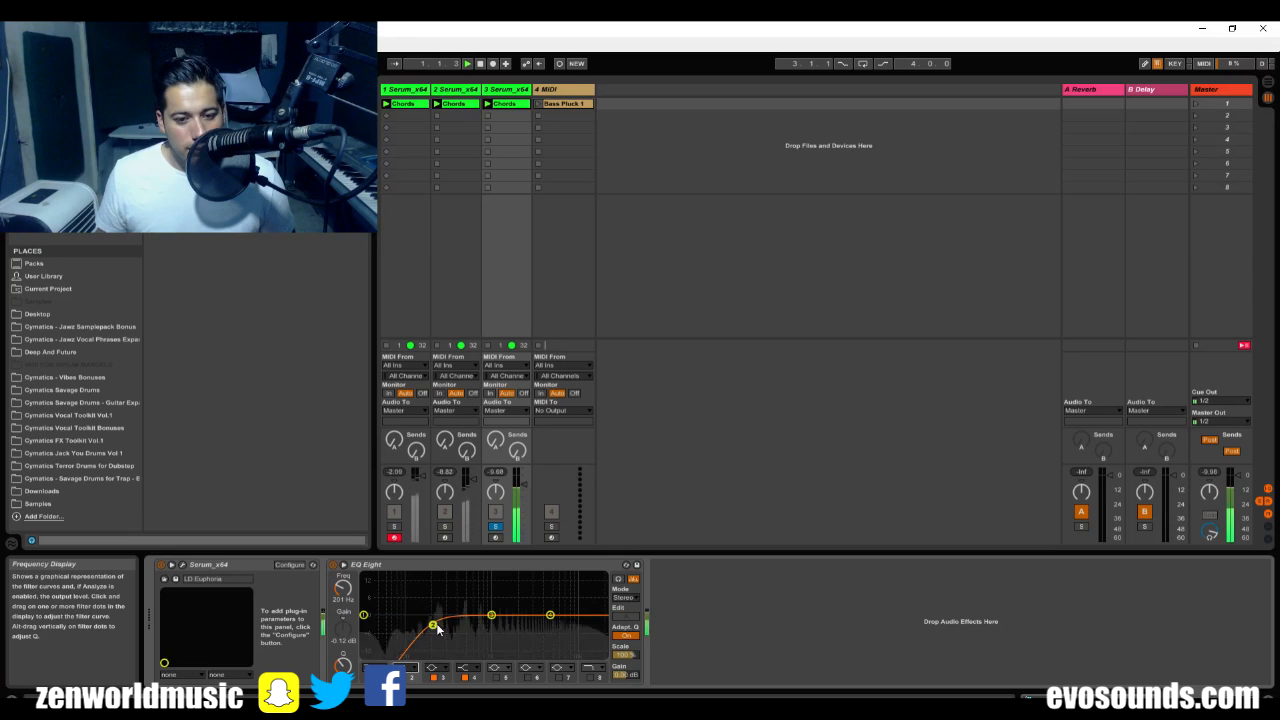
{"action": "left_click_drag", "start_coordinate": [432, 624], "coordinate": [484, 616]}
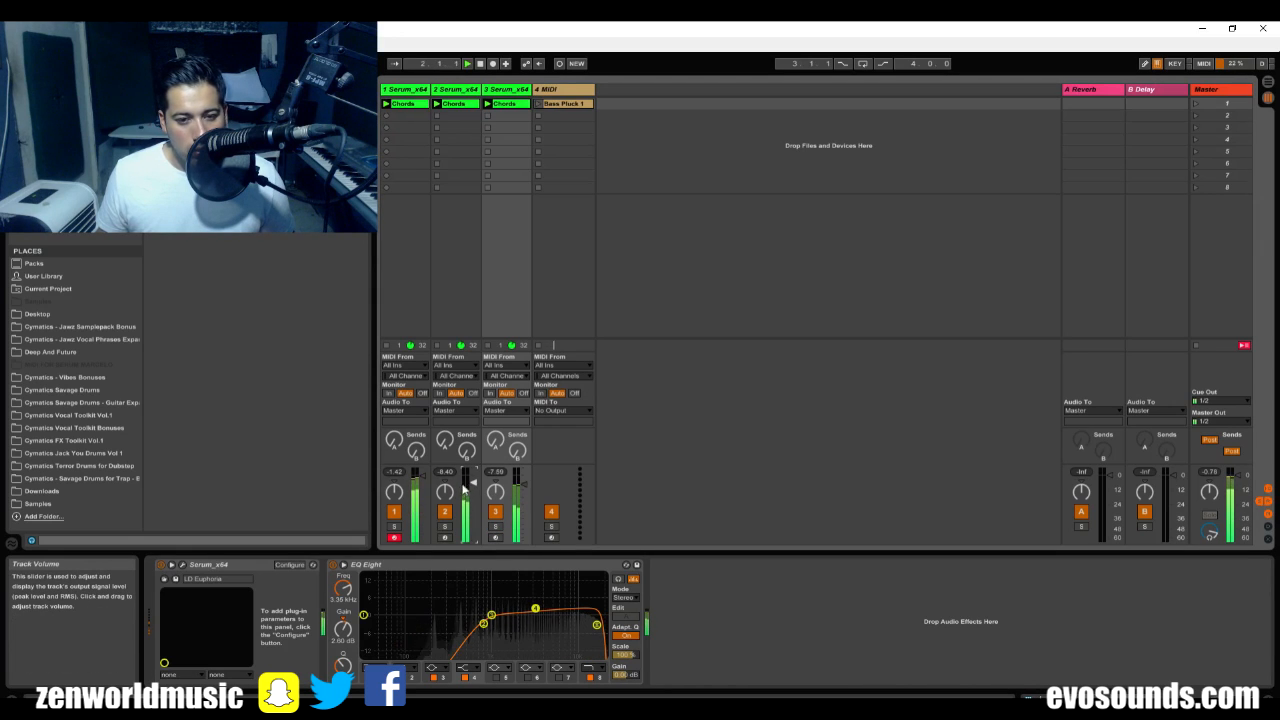
{"action": "left_click", "coordinate": [444, 512]}
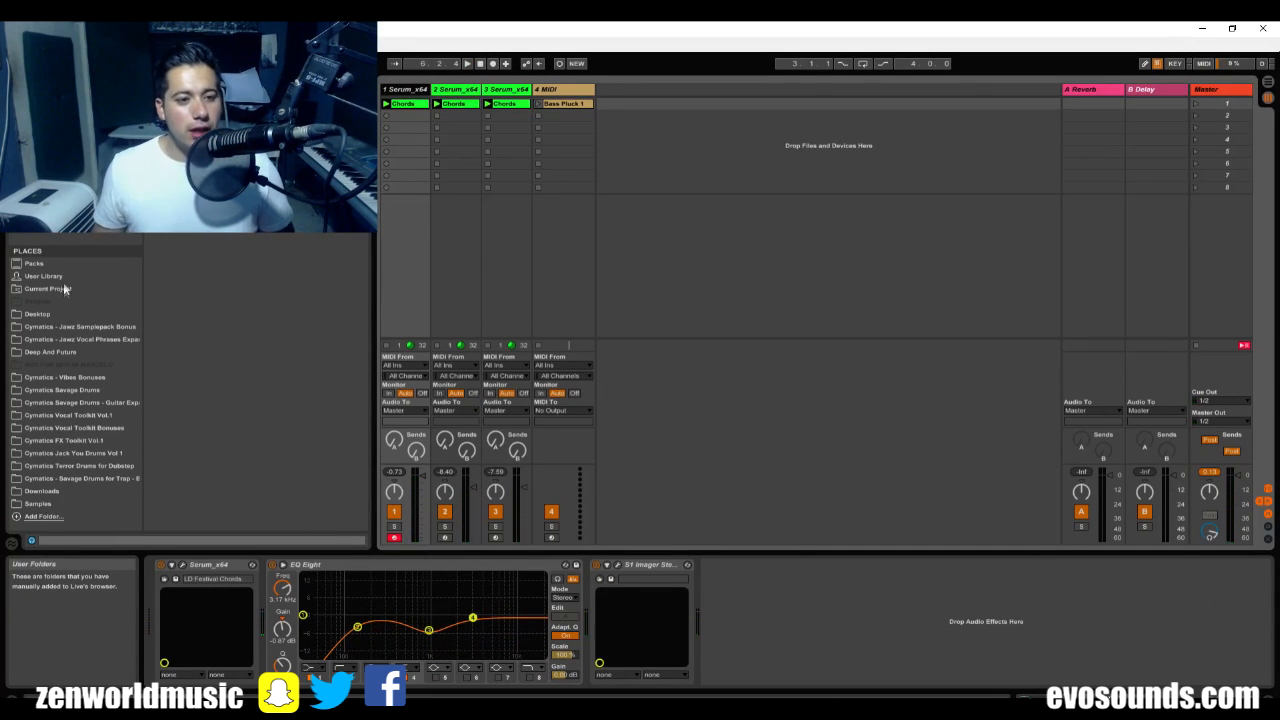
Step: Add a fourth Serum track with the BA Progressive Bass preset and show its clip's notes
{"action": "left_click", "coordinate": [36, 312]}
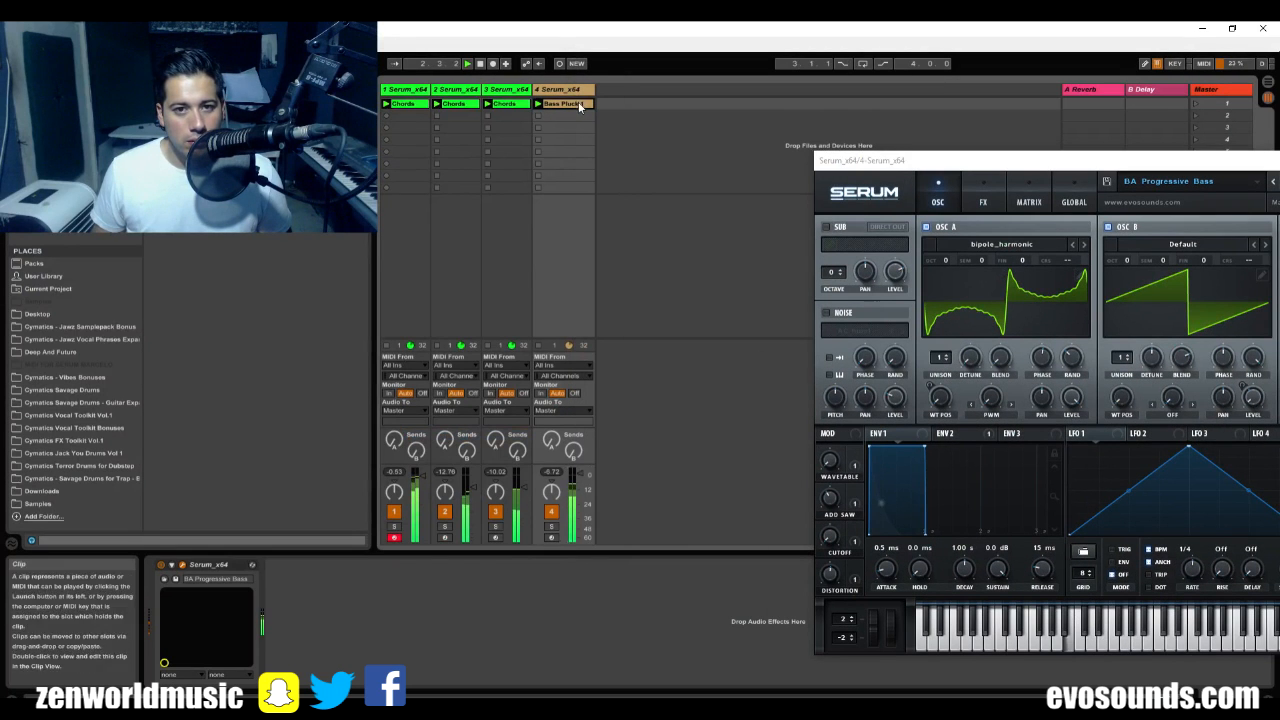
{"action": "double_click", "coordinate": [564, 108]}
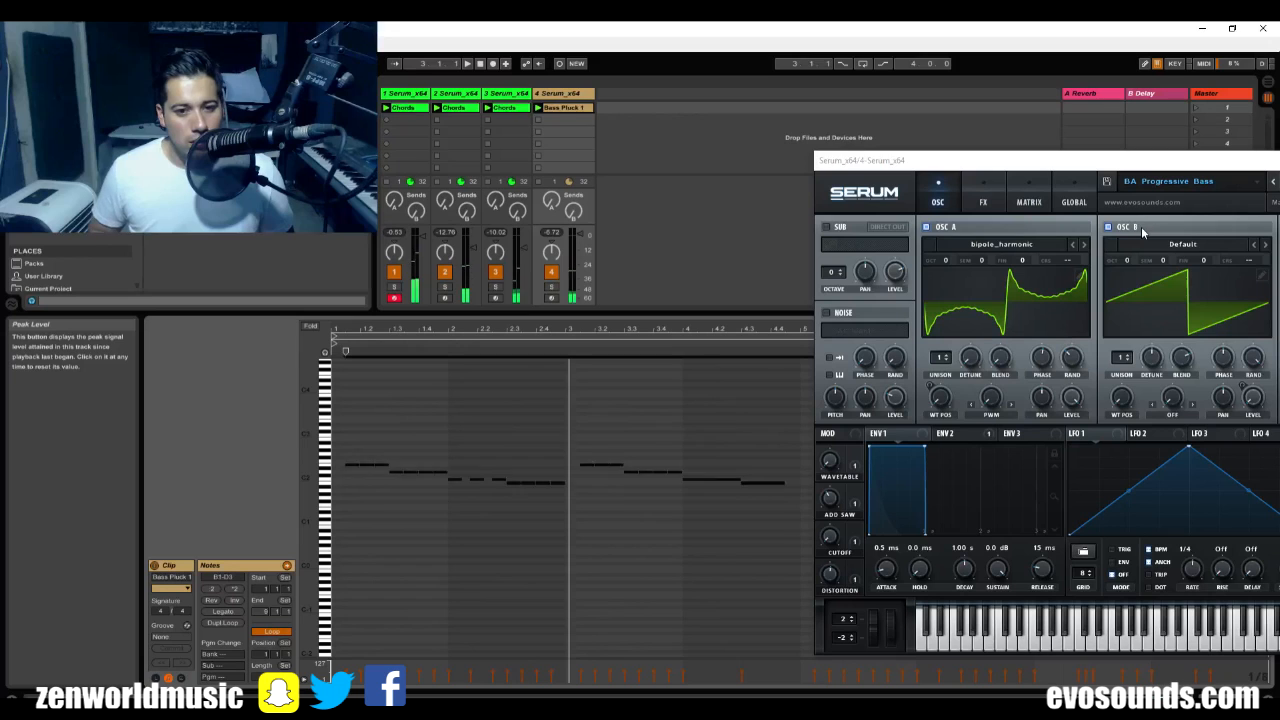
{"action": "mouse_move", "coordinate": [1110, 228]}
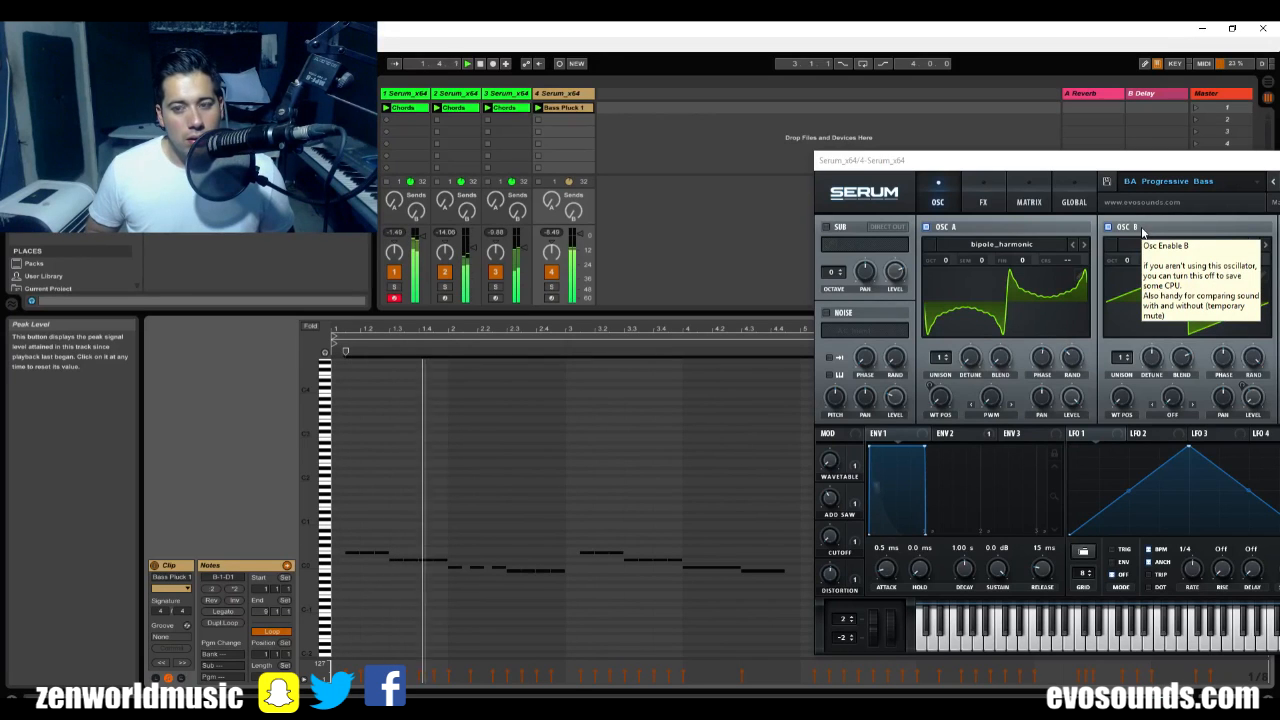
{"action": "left_click", "coordinate": [1108, 228]}
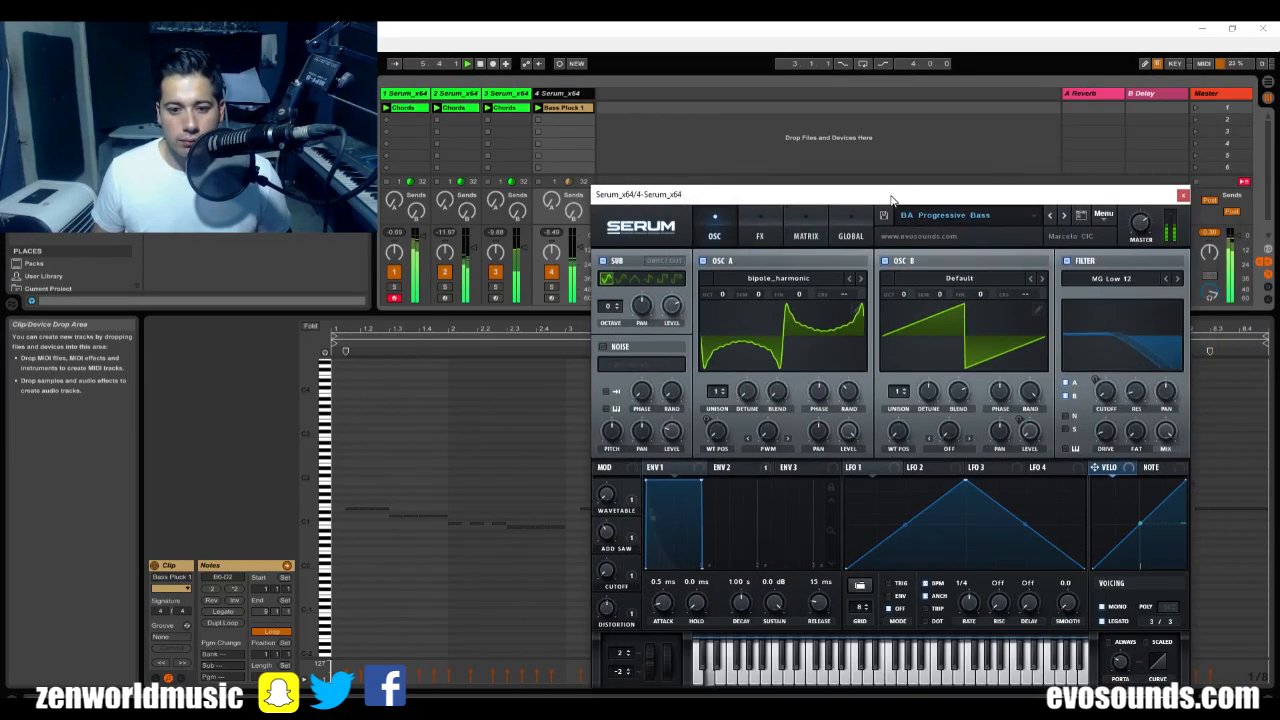
{"action": "left_click", "coordinate": [1184, 194]}
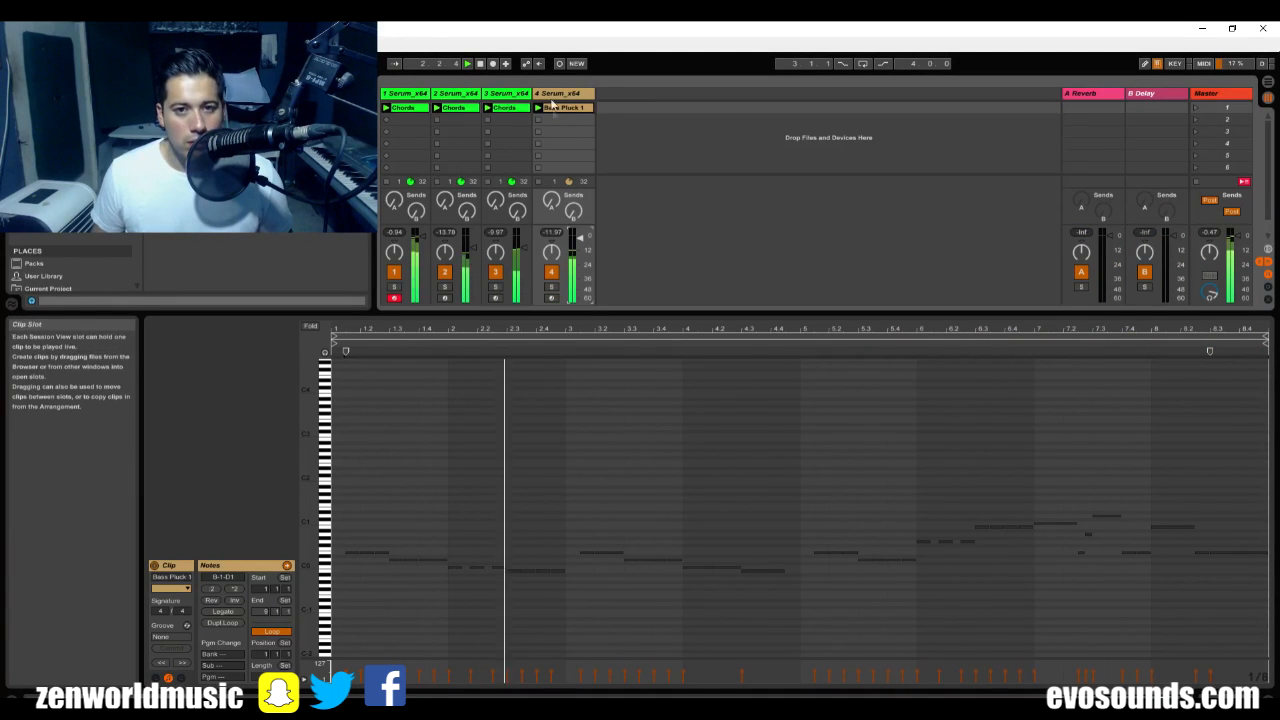
Step: Group the four Serum layer tracks into one group track named Supersaw
{"action": "left_click", "coordinate": [404, 94]}
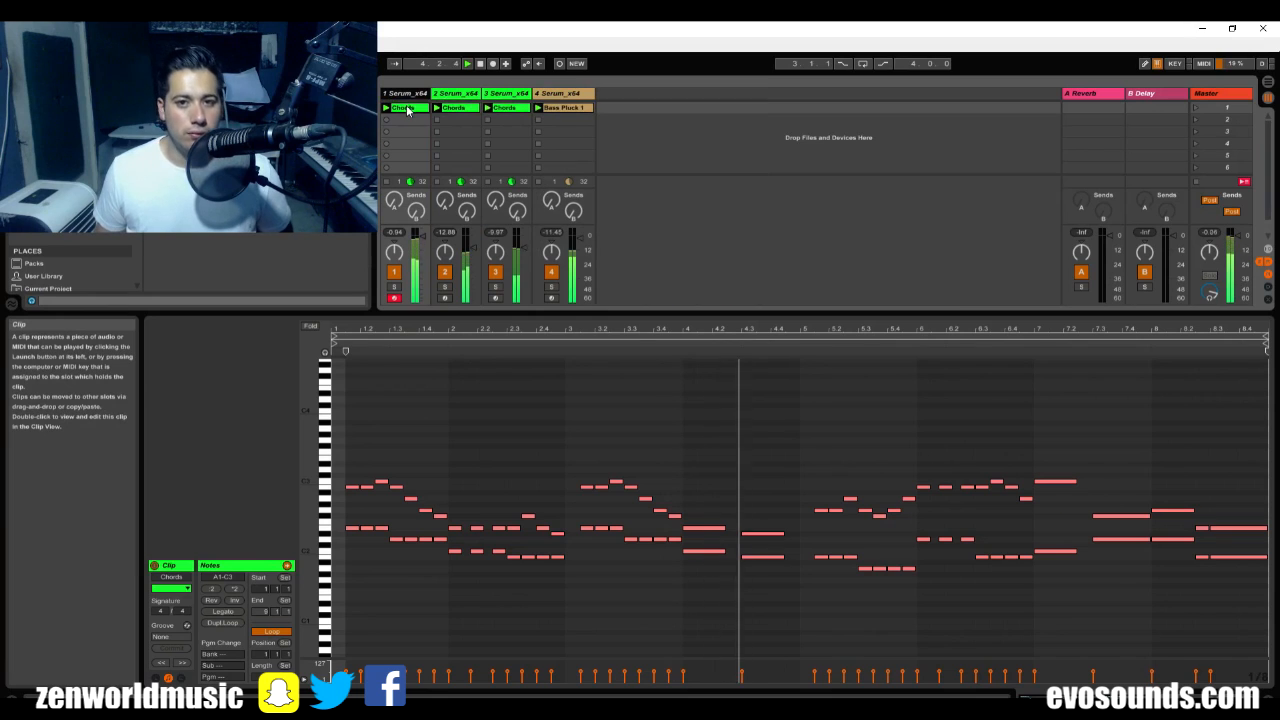
{"action": "left_click", "coordinate": [456, 94]}
{"action": "type", "text": "Supersaw"}
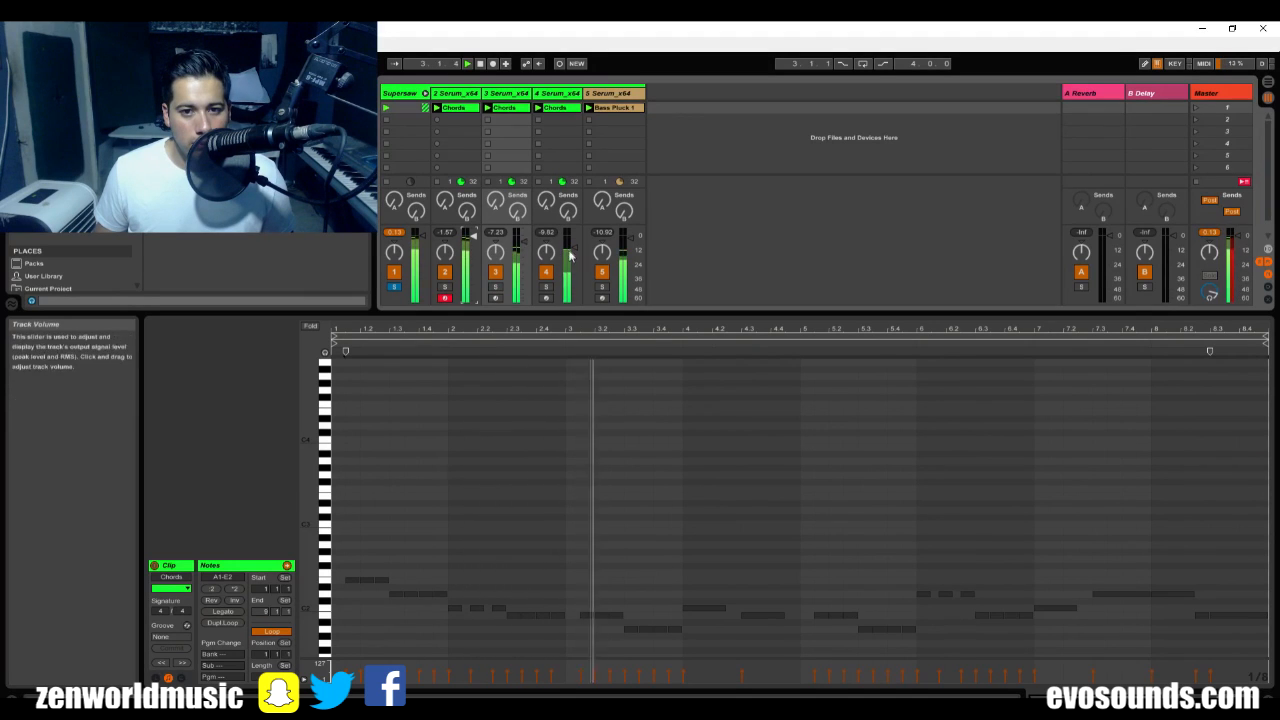
{"action": "left_click", "coordinate": [466, 62]}
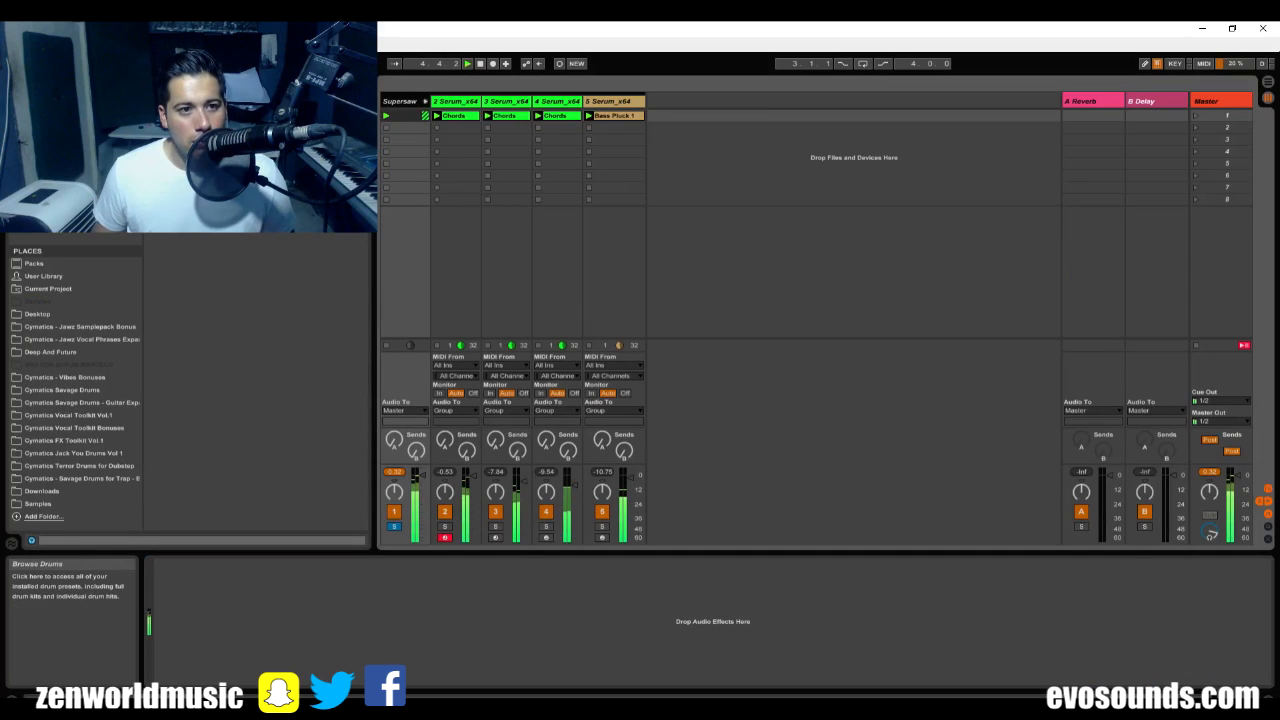
Step: Show a grouped Serum layer's device chain with Serum and its EQ Eight low cut
{"action": "left_click", "coordinate": [64, 564]}
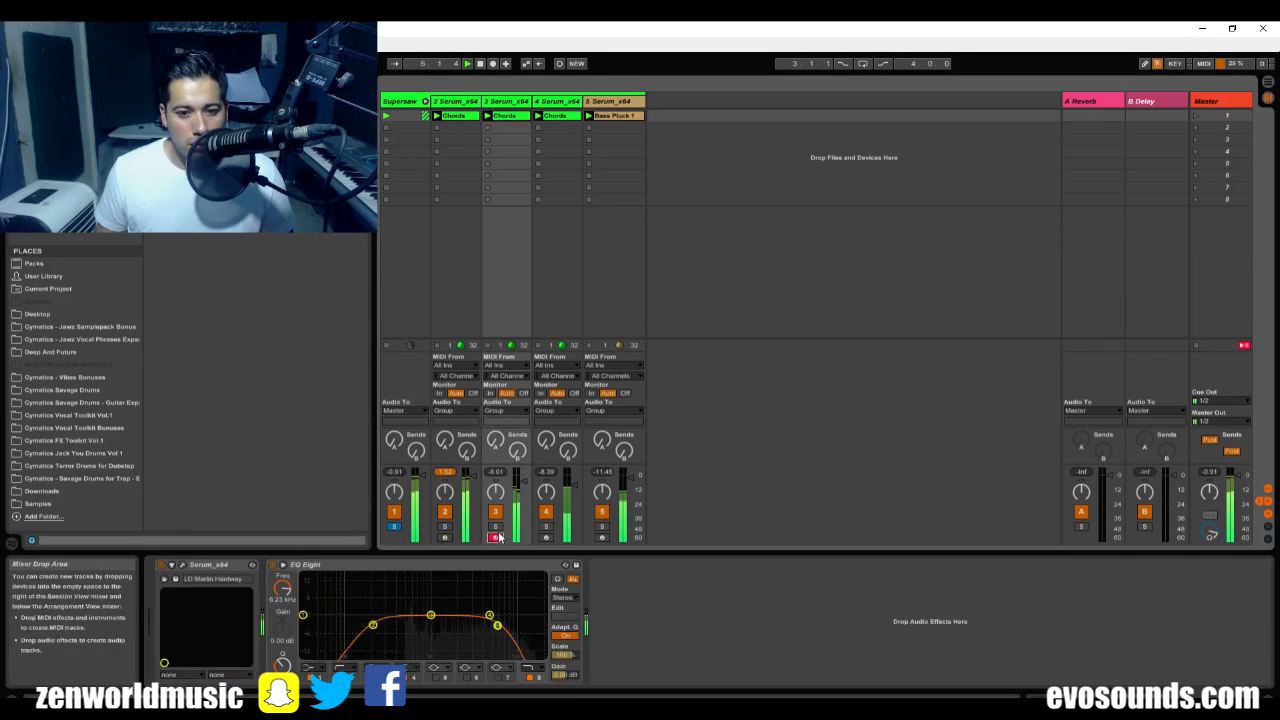
Step: Delete the built-in Reverb module from the first Serum layers' FX racks
{"action": "left_click", "coordinate": [172, 564]}
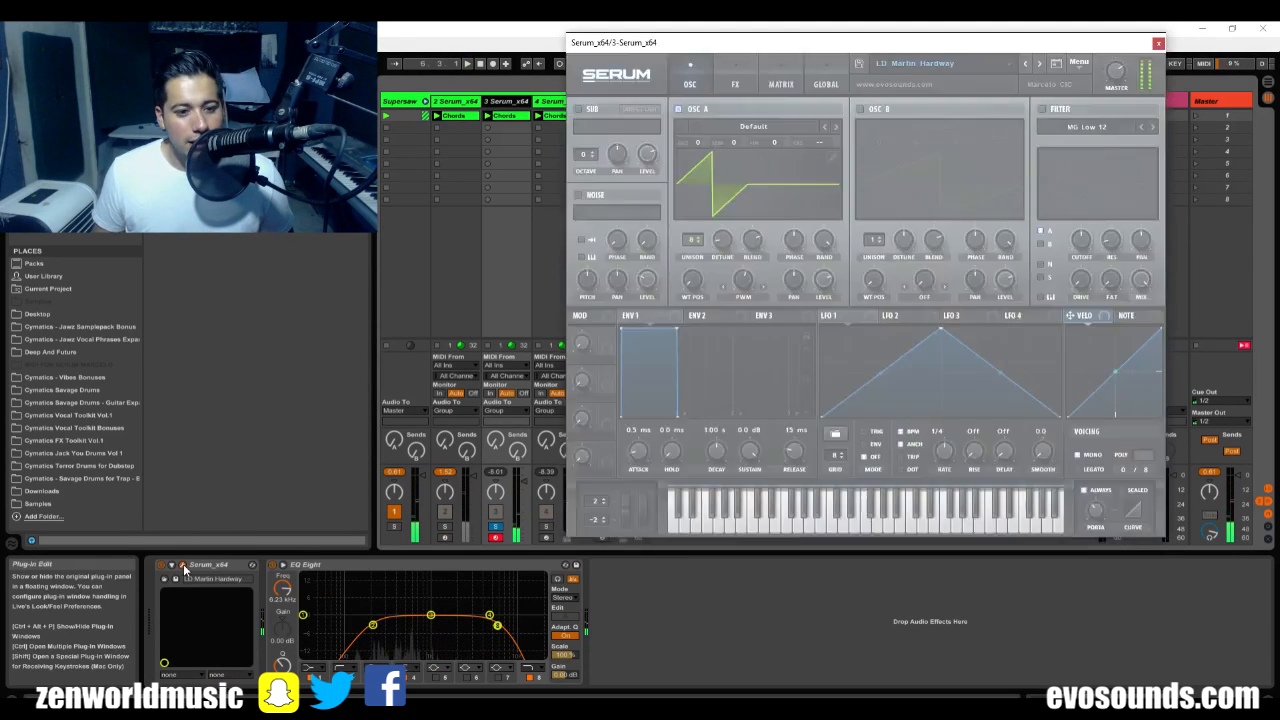
{"action": "left_click", "coordinate": [736, 84]}
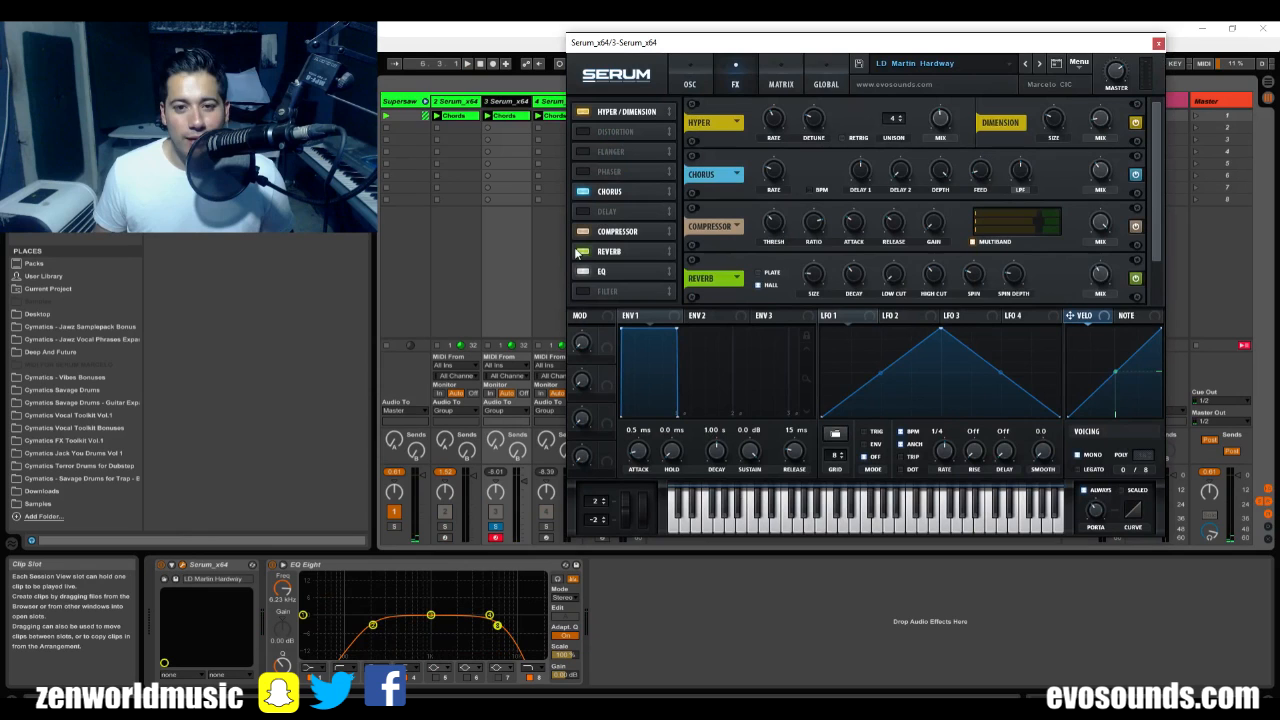
{"action": "left_click", "coordinate": [600, 272]}
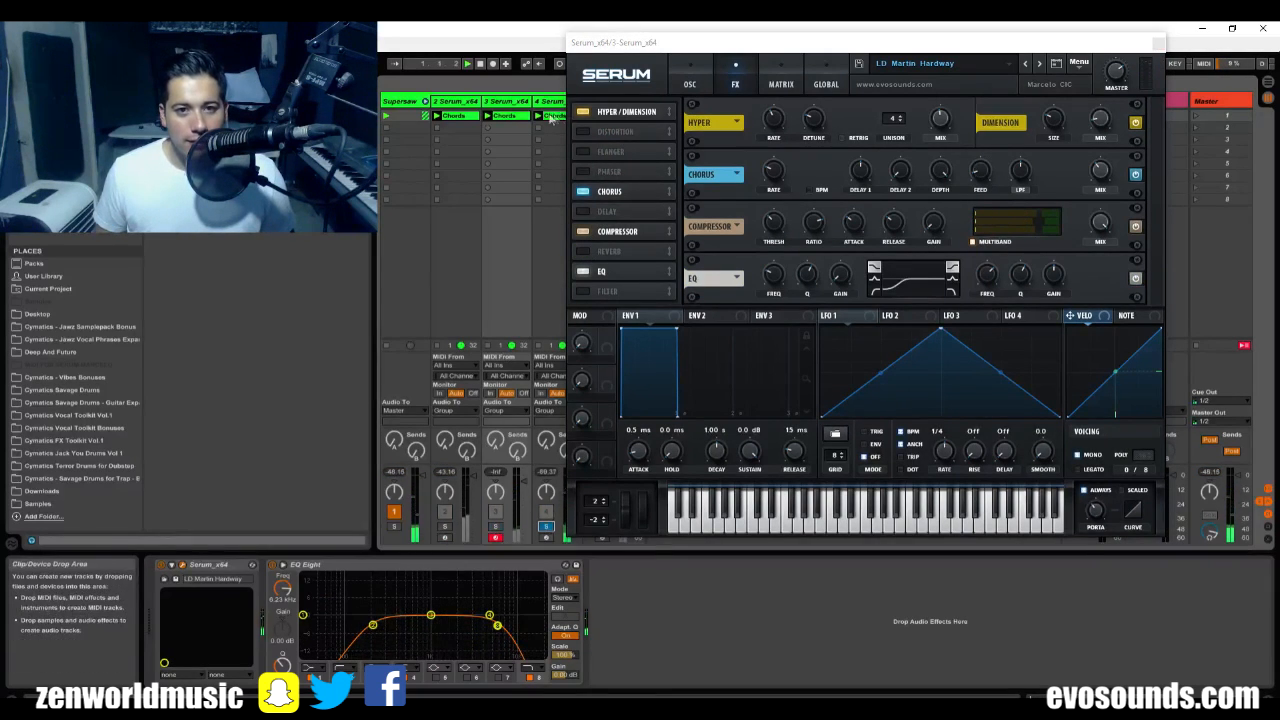
{"action": "left_click", "coordinate": [696, 70]}
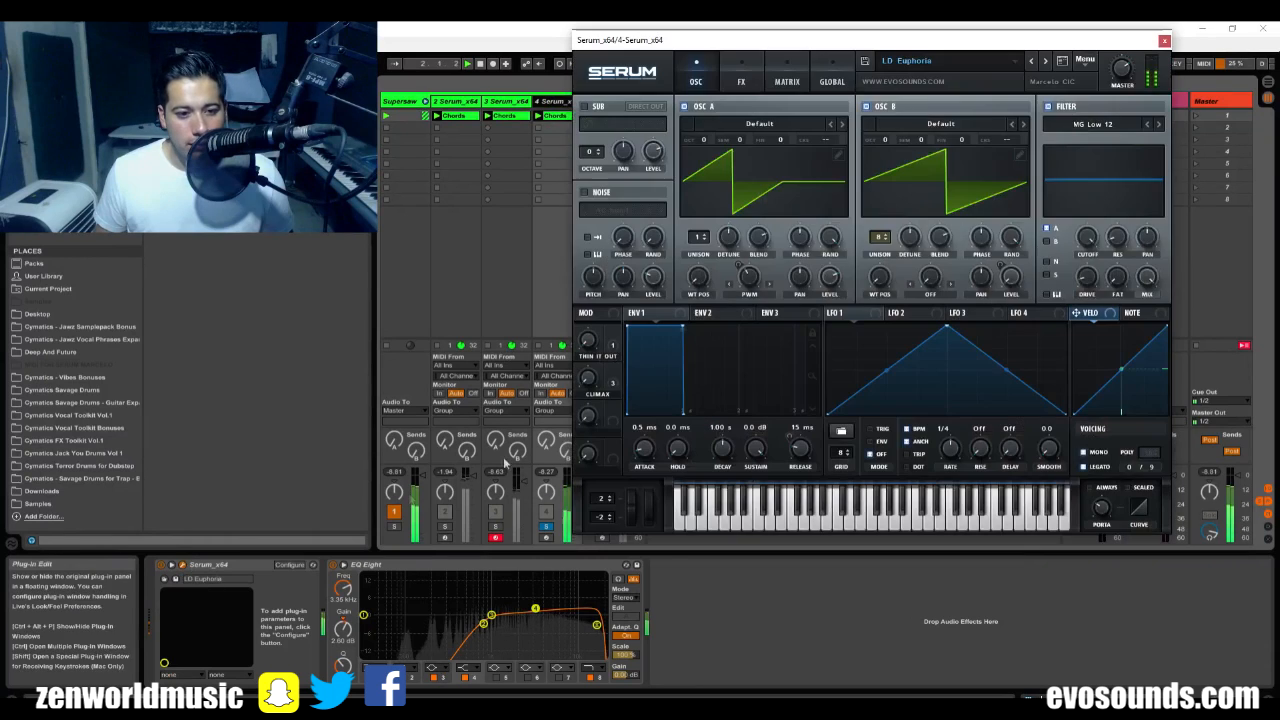
{"action": "left_click", "coordinate": [740, 72]}
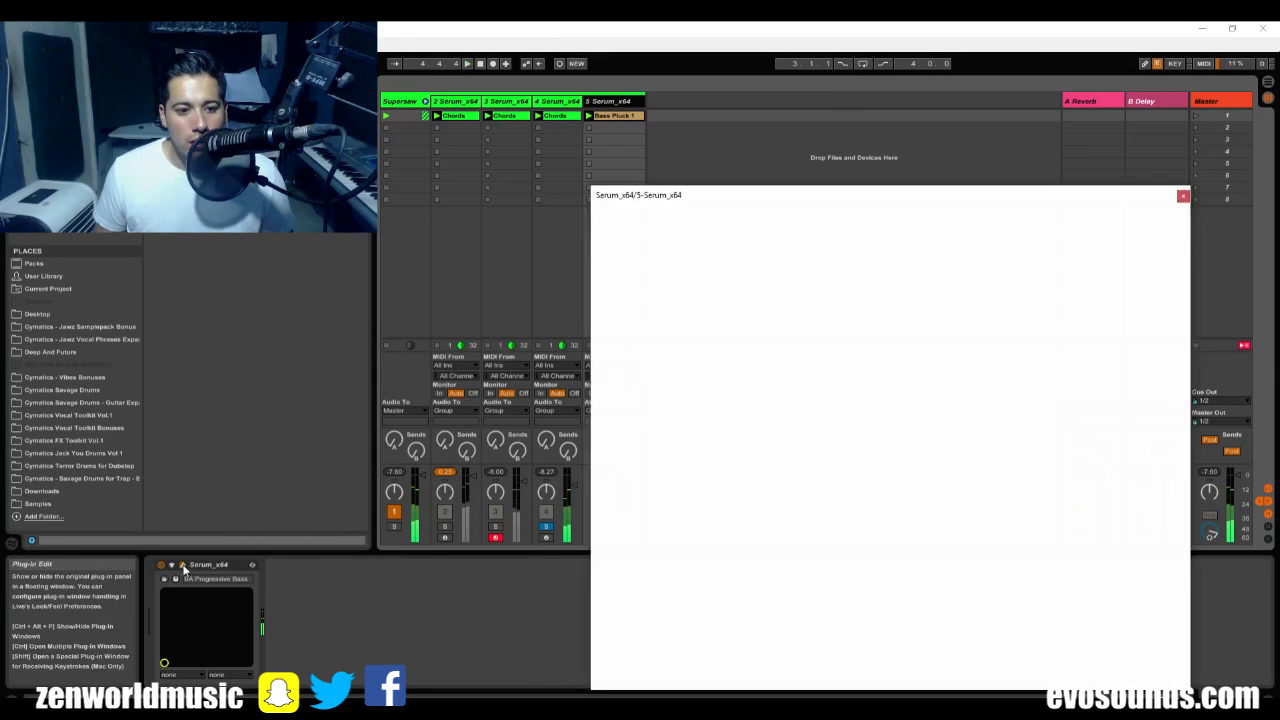
Step: Remove the Serum reverb from the bass and chord layers as well
{"action": "left_click", "coordinate": [182, 564]}
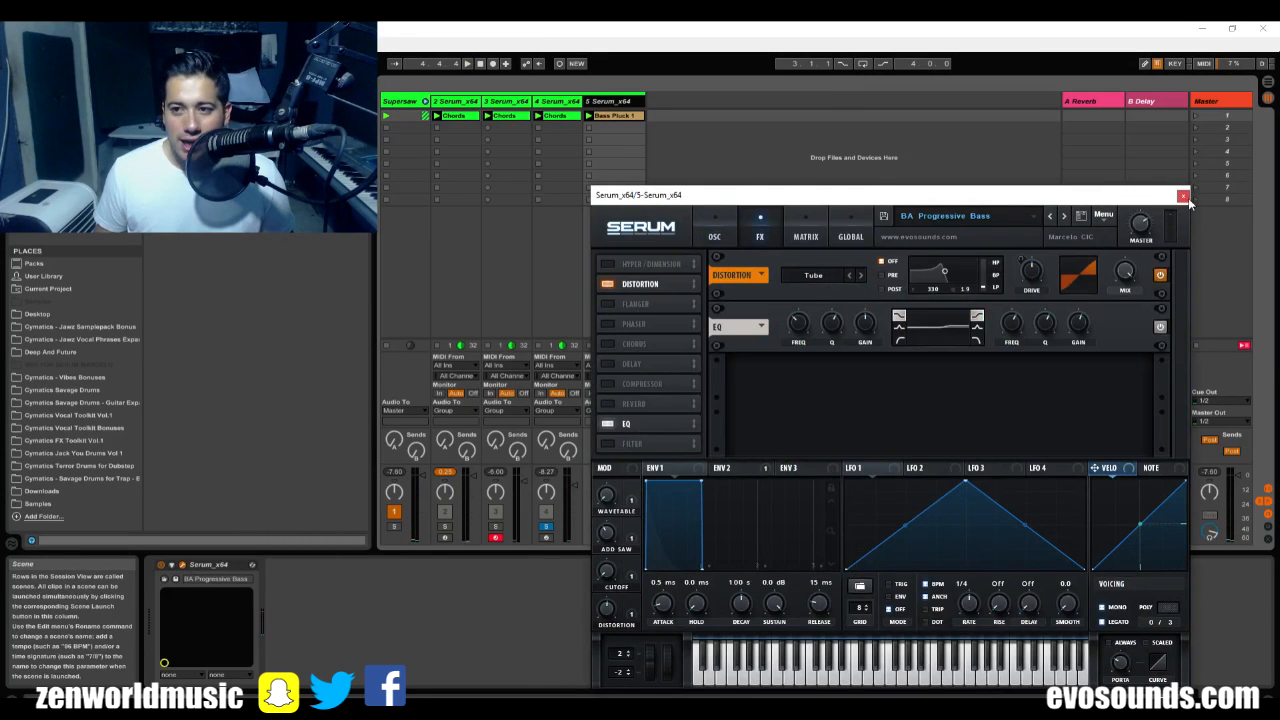
{"action": "left_click", "coordinate": [1184, 196]}
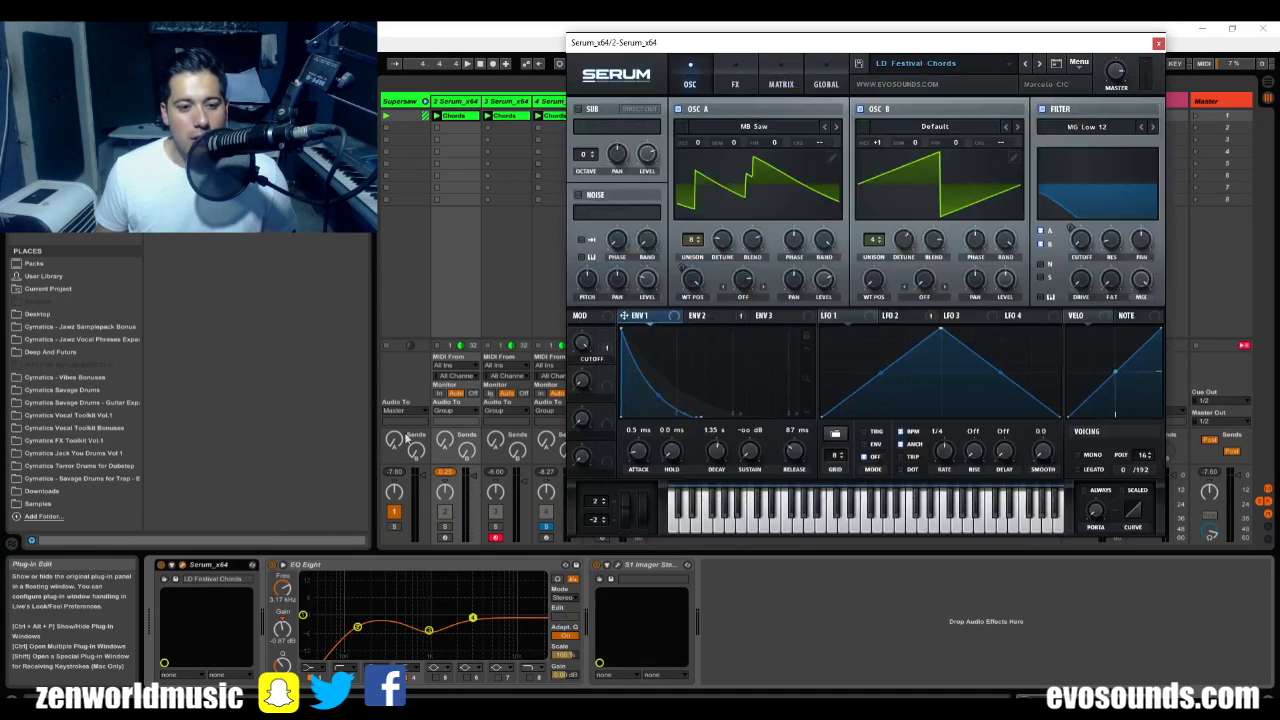
{"action": "left_click", "coordinate": [736, 84]}
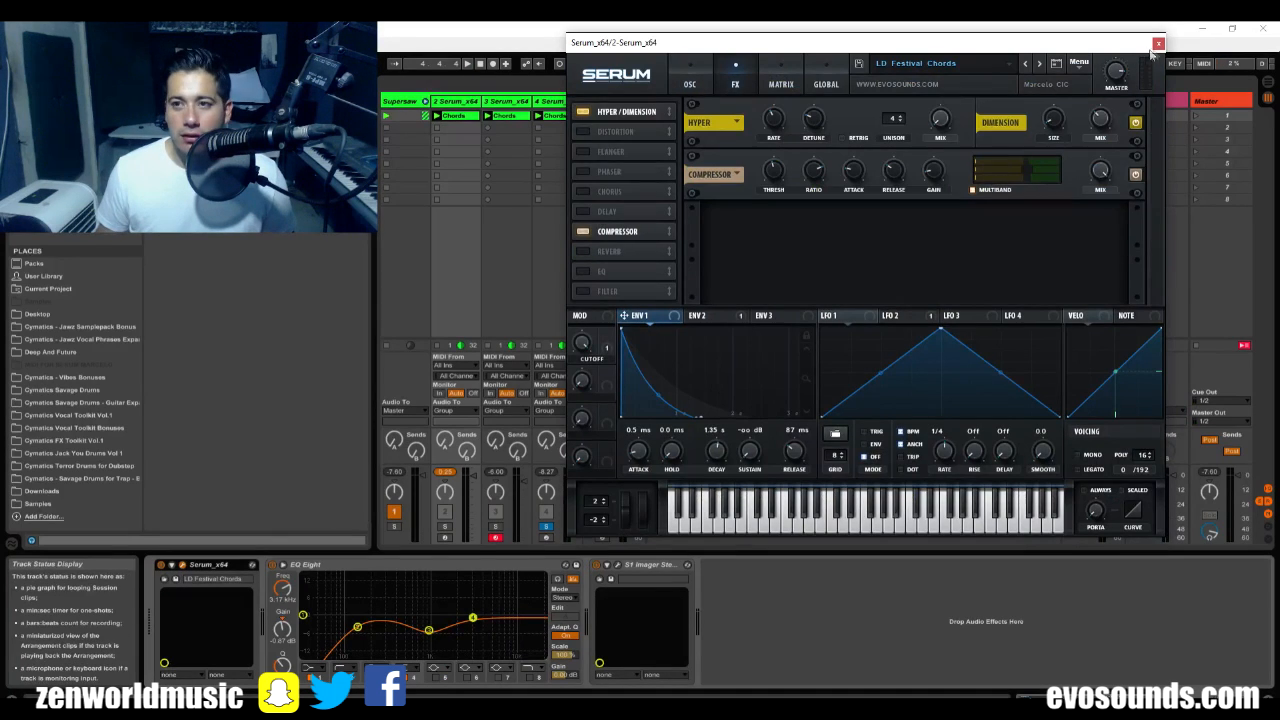
{"action": "left_click", "coordinate": [1158, 44]}
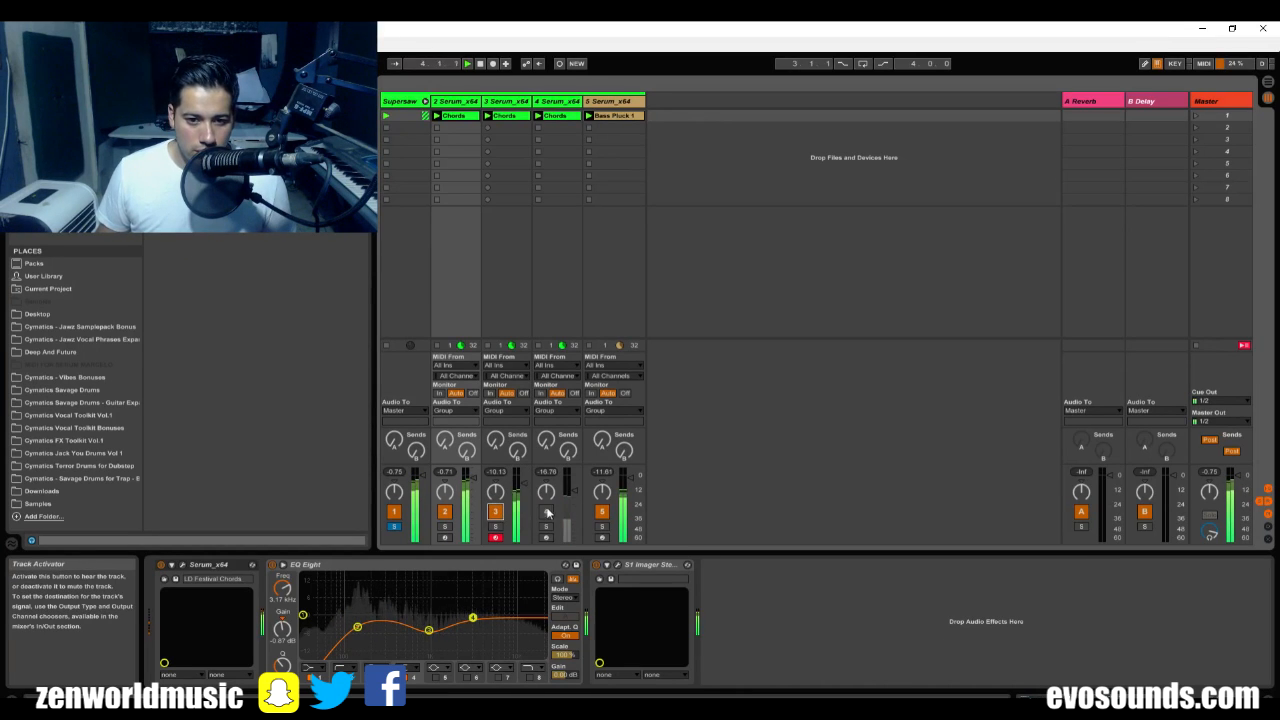
Step: Show the Reverb device's parameters on the reverb return track for the supersaw
{"action": "left_click", "coordinate": [546, 512]}
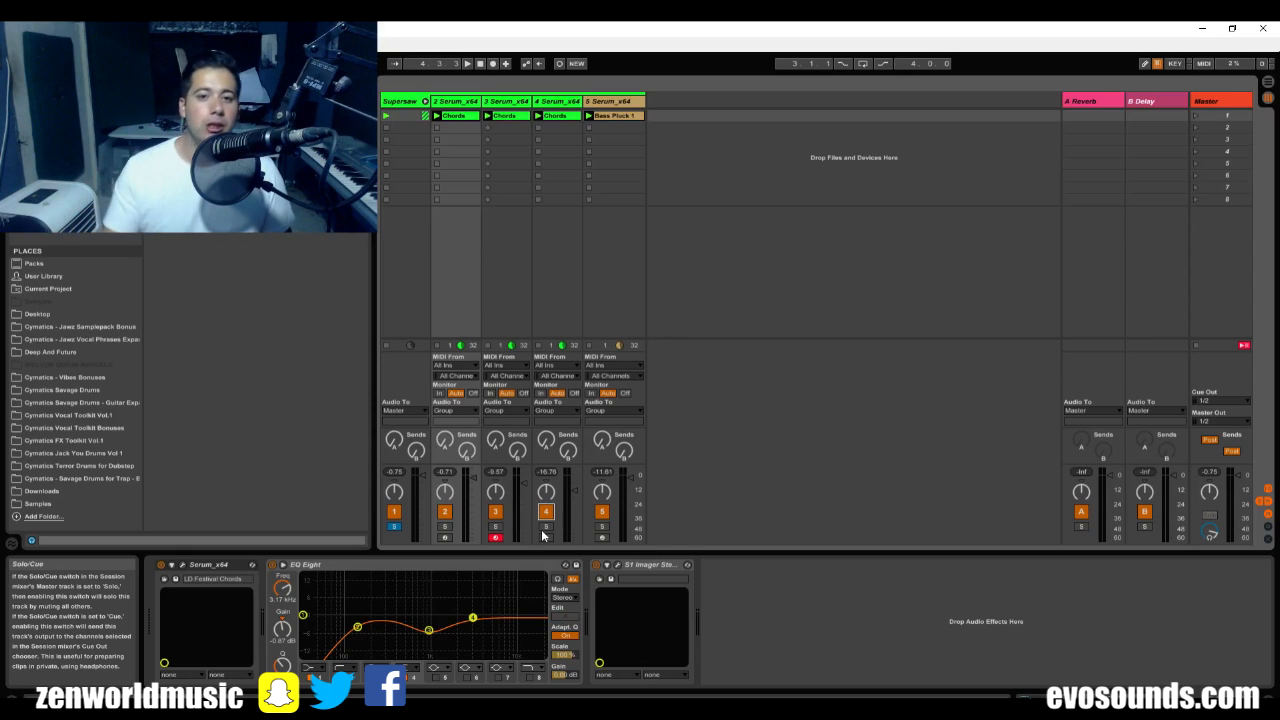
{"action": "left_click", "coordinate": [400, 100]}
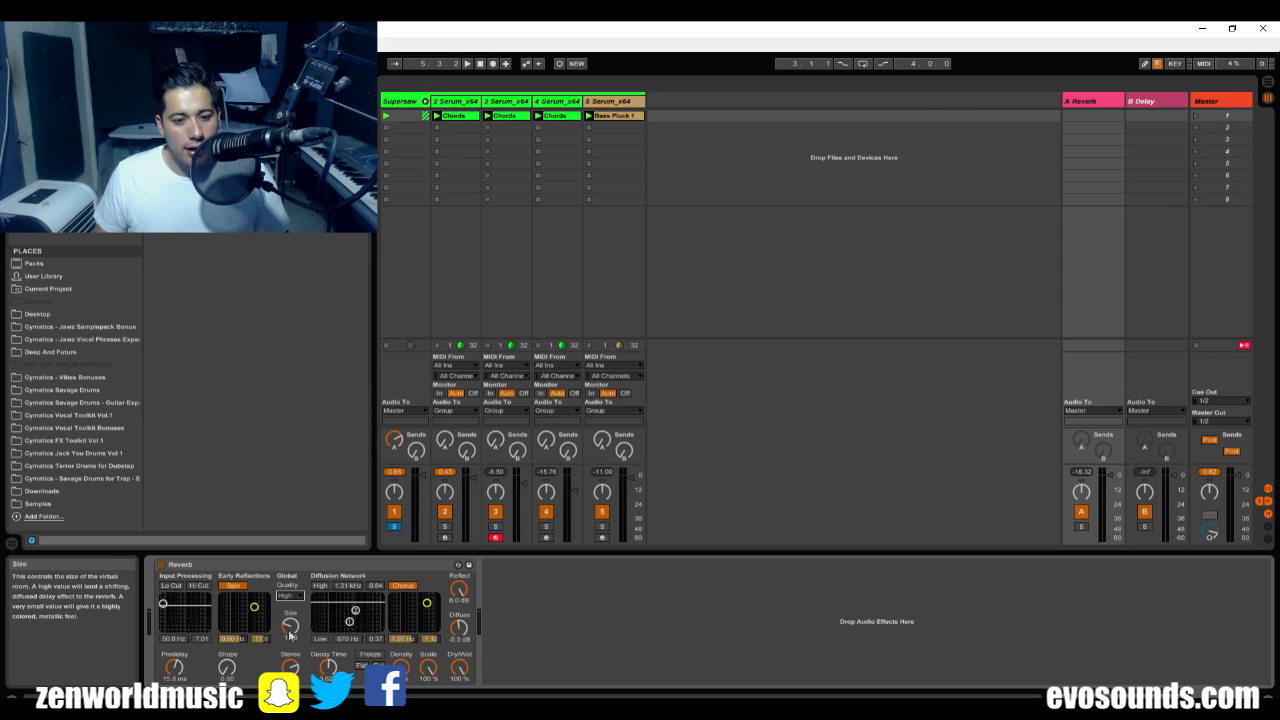
Step: Show the Multiband Dynamics device alongside the FabFilter plug-in folder in the browser
{"action": "left_click", "coordinate": [468, 62]}
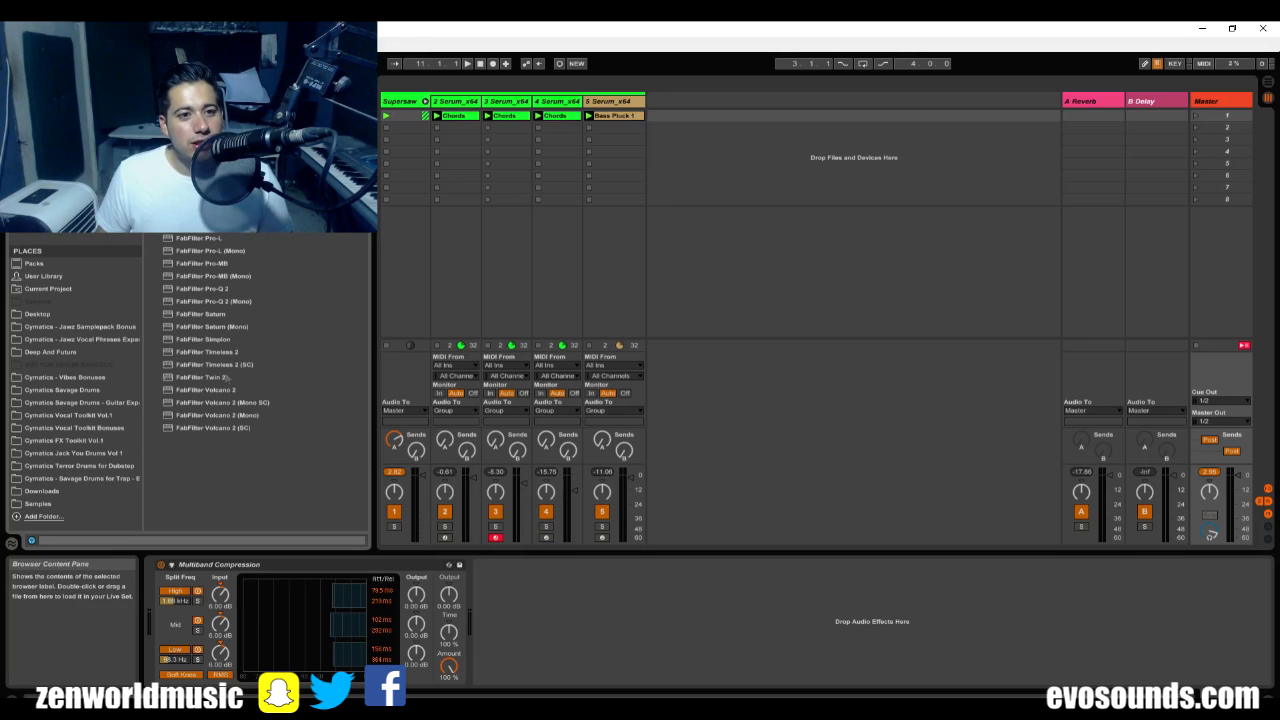
Step: Rename the Multiband Dynamics compressor to OTT, then return to the second Serum layer's devices
{"action": "left_click", "coordinate": [200, 238]}
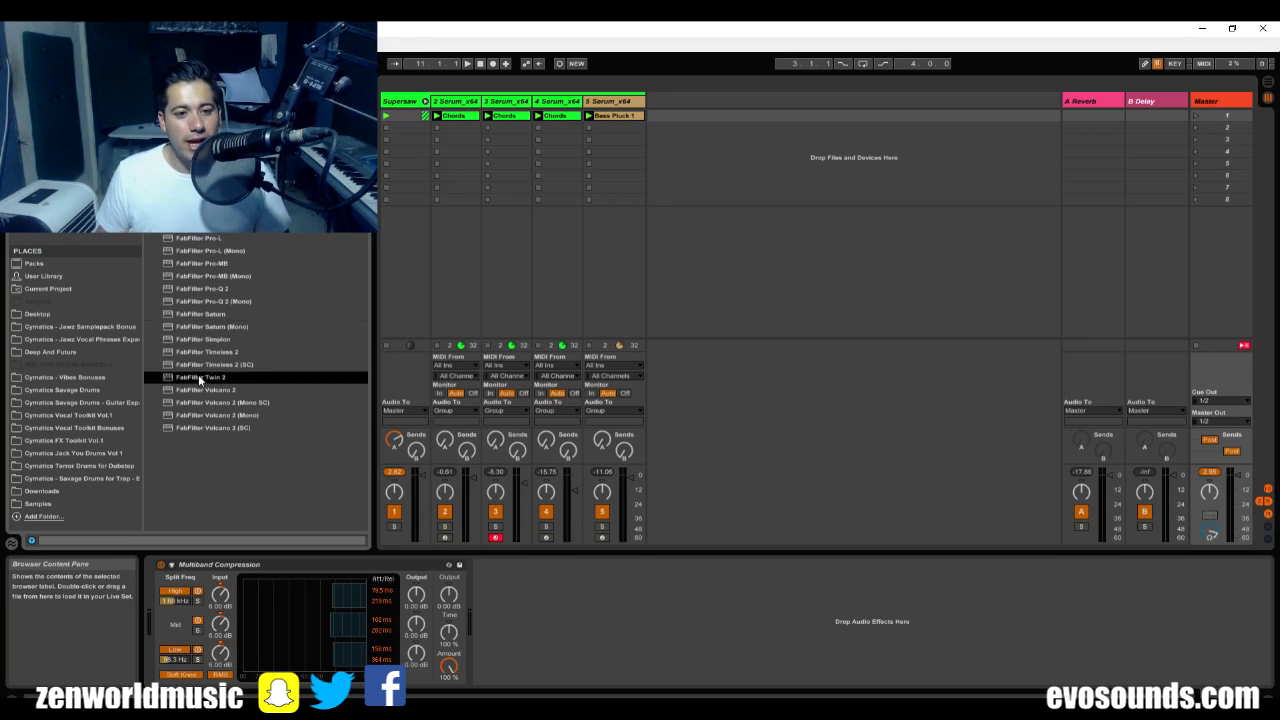
{"action": "left_click", "coordinate": [204, 376]}
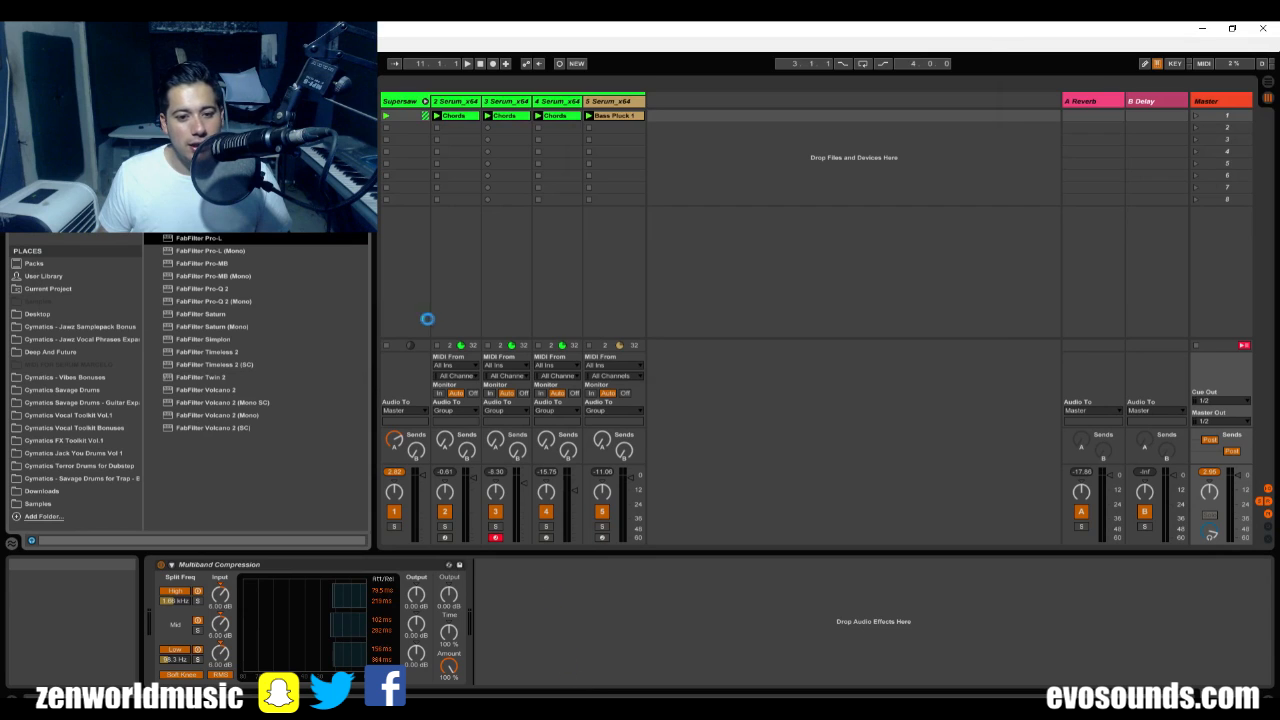
{"action": "double_click", "coordinate": [198, 238]}
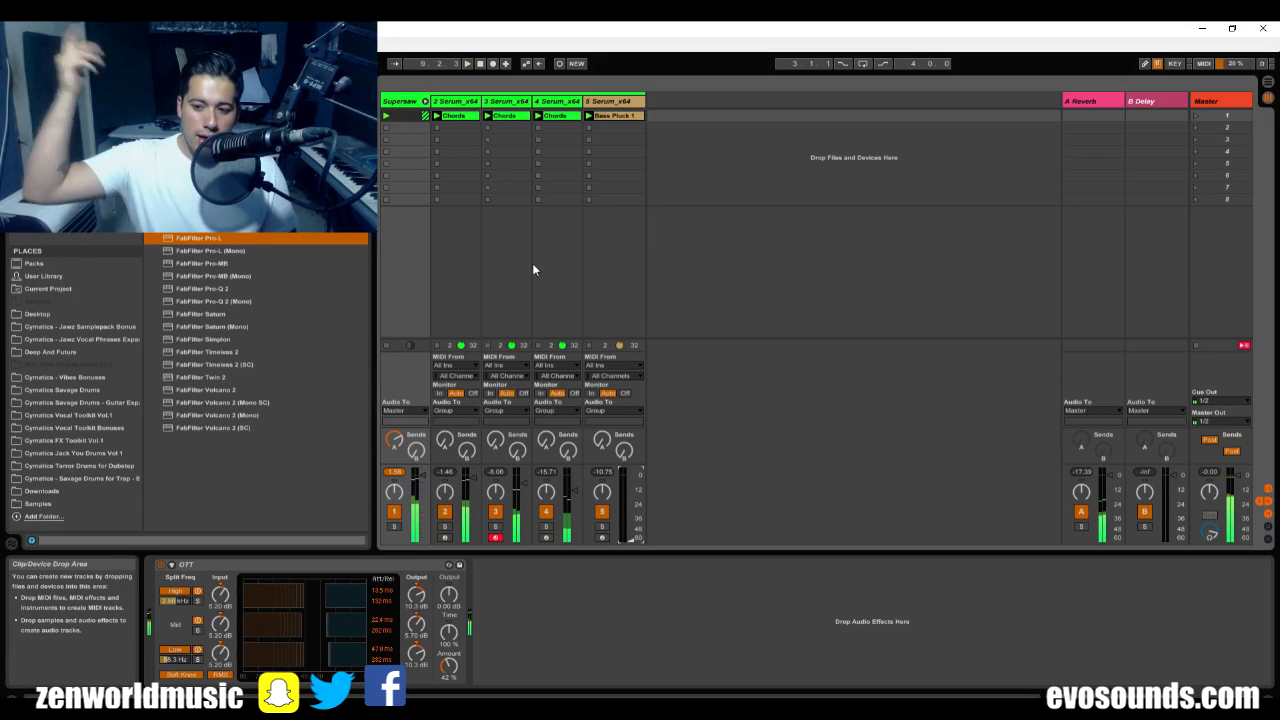
{"action": "left_click", "coordinate": [456, 100]}
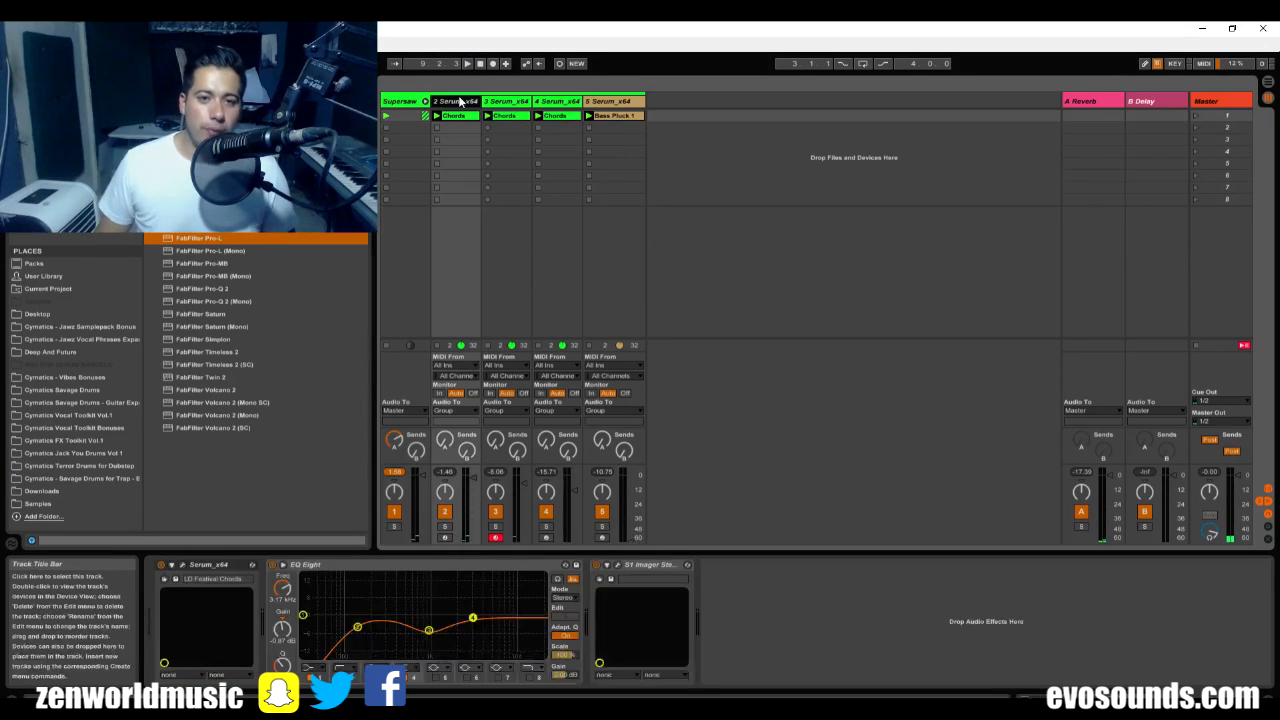